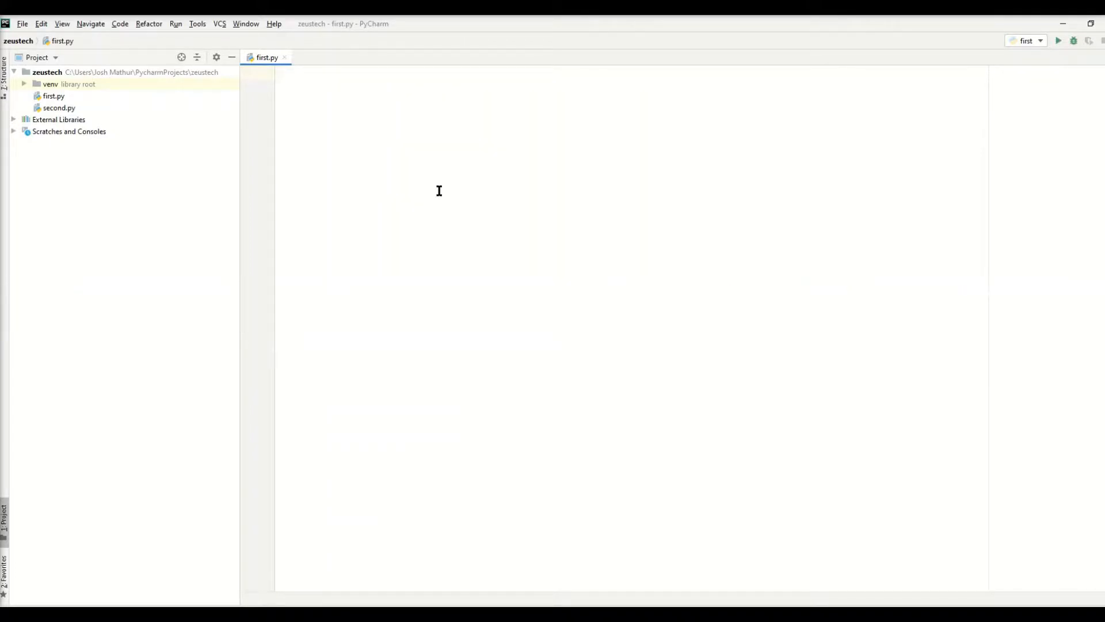
# Type scratch lines lst = [] and sets = in first.py
pyautogui.write('lst =')
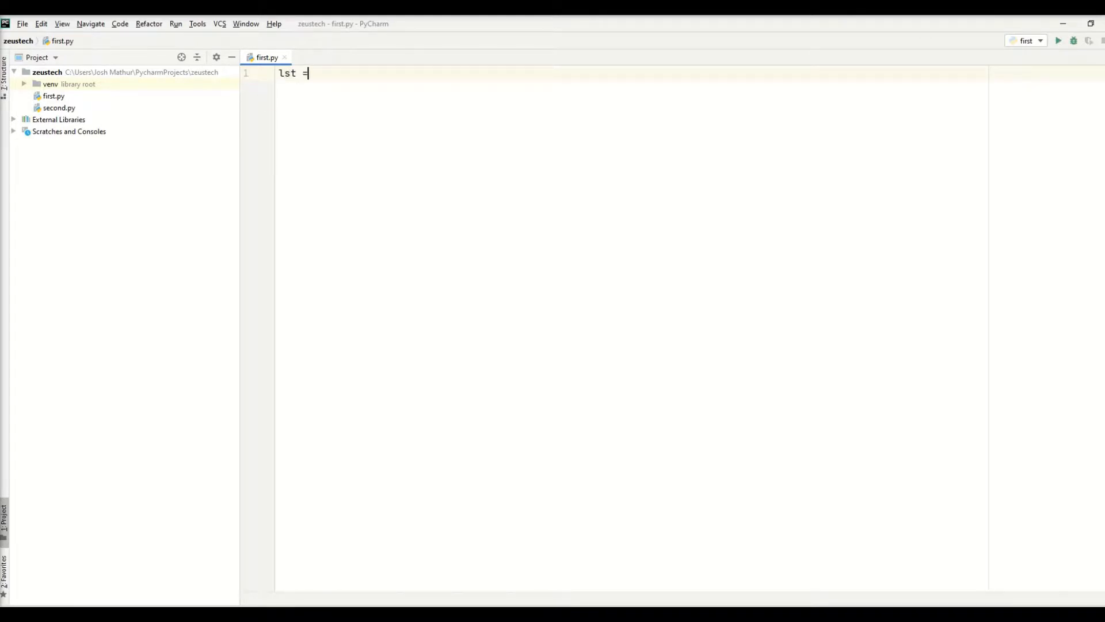
pyautogui.write('[]')
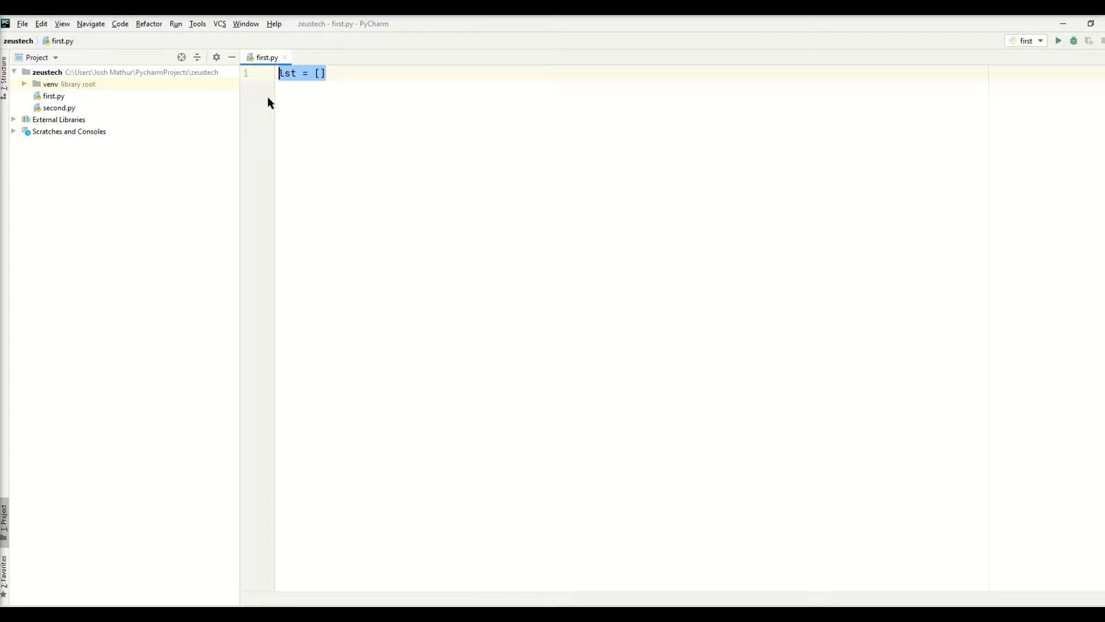
pyautogui.write('sets =')
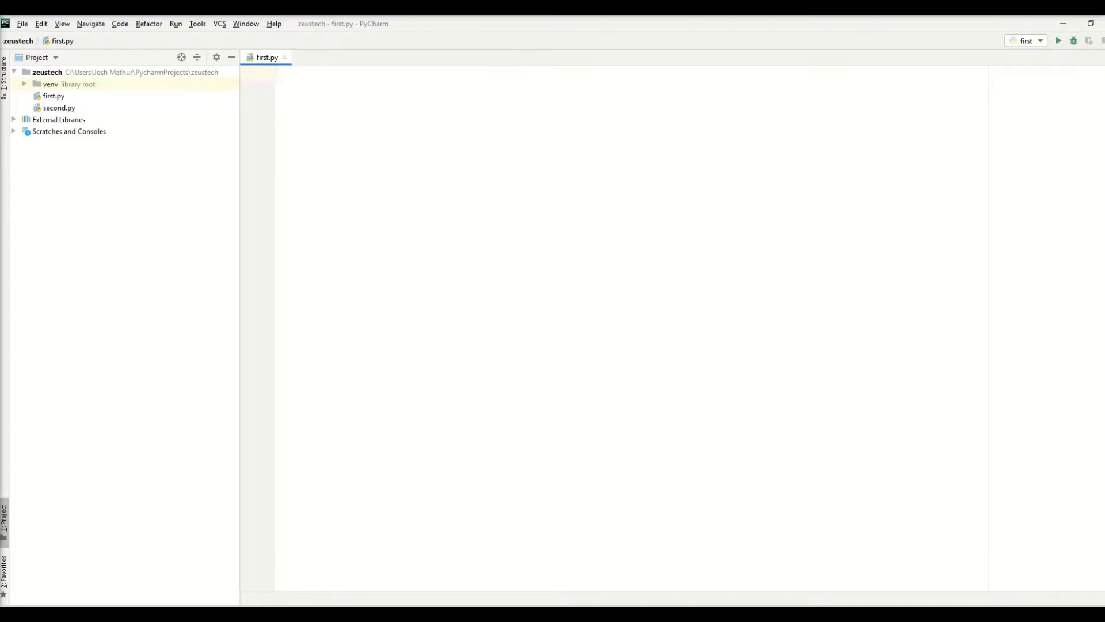
pyautogui.moveTo(412, 114)
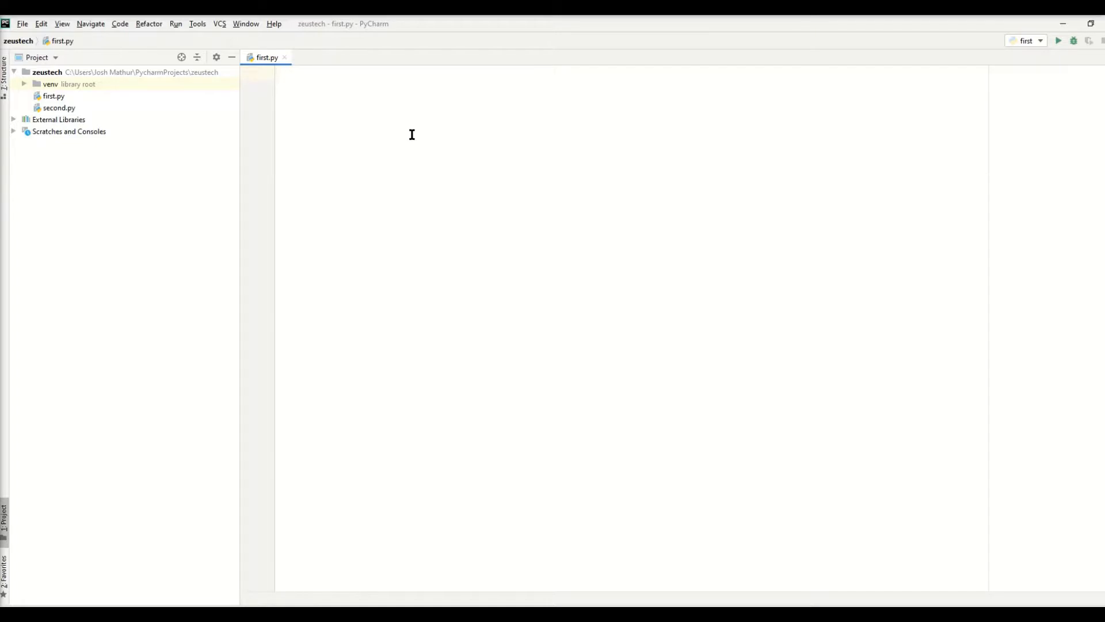
# Define name = {'Josh','Bob','Bill','Jack','Jill','Went up a hill'} followed by print()
pyautogui.write('name = [')
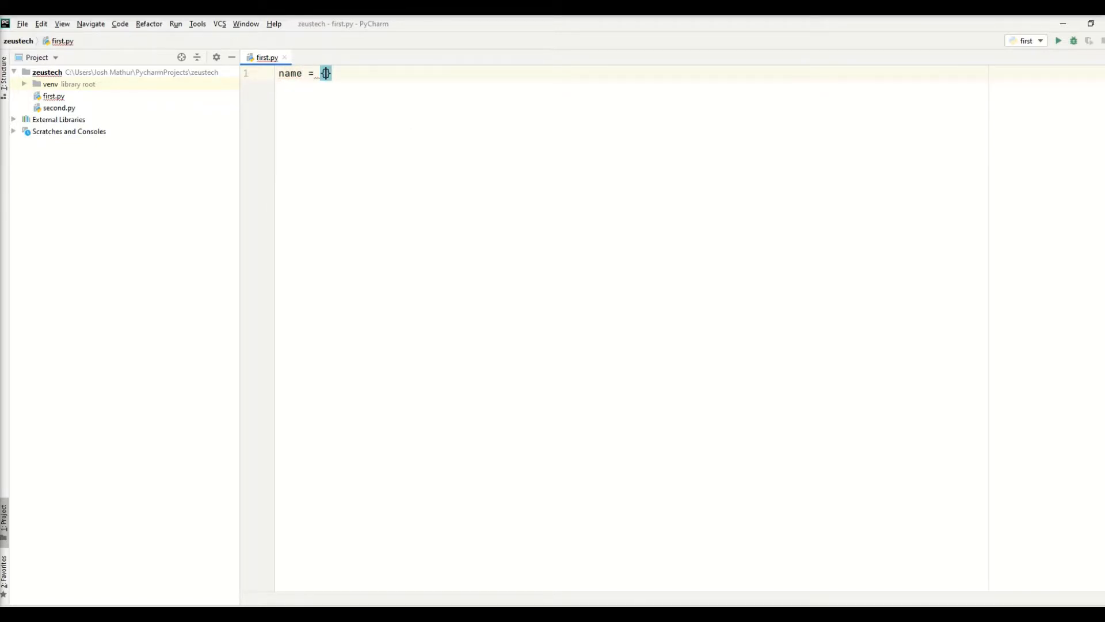
pyautogui.write('}')
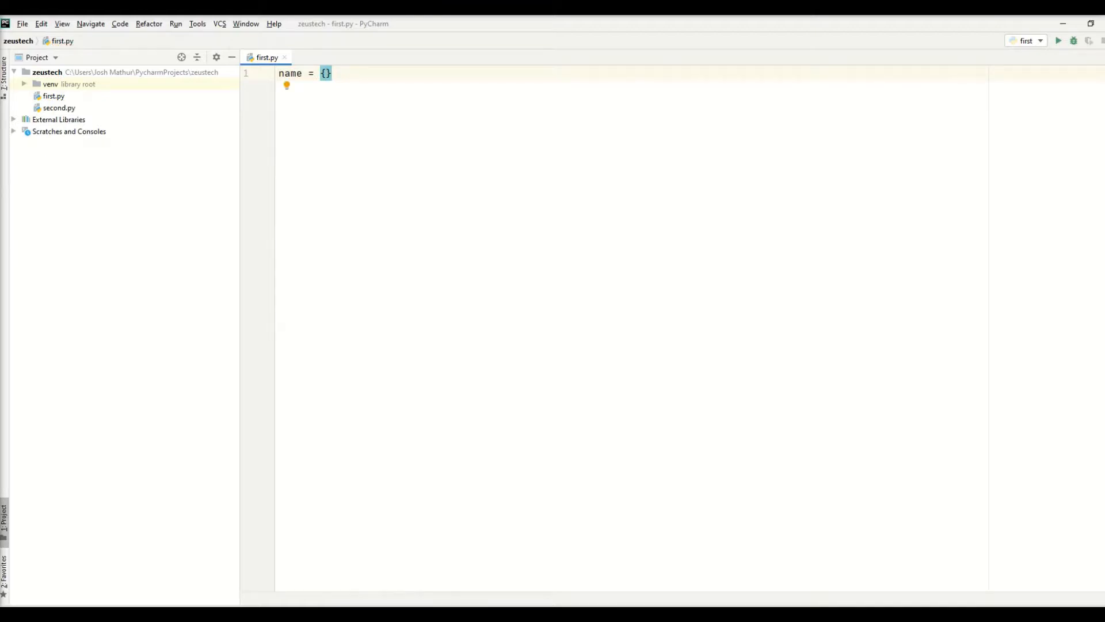
pyautogui.write("'")
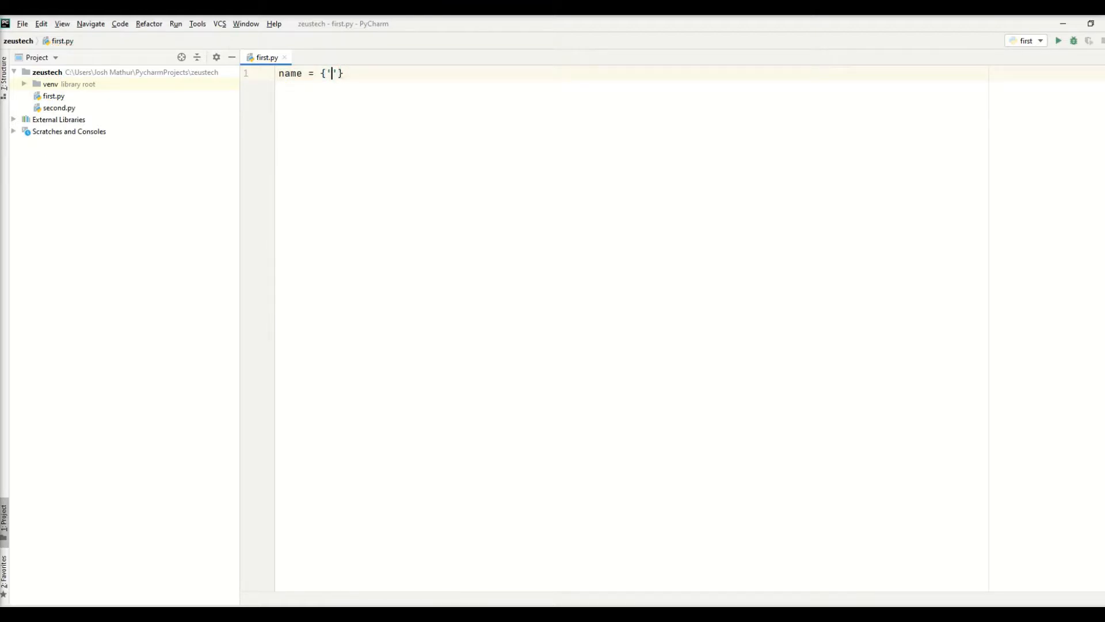
pyautogui.write('Josh')
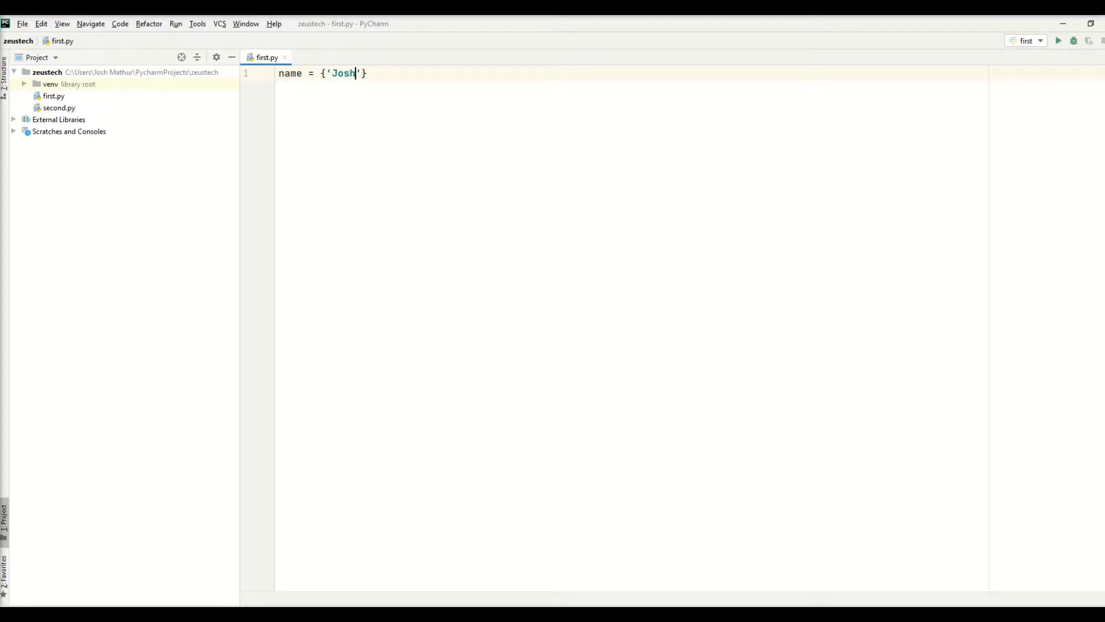
pyautogui.write(", '")
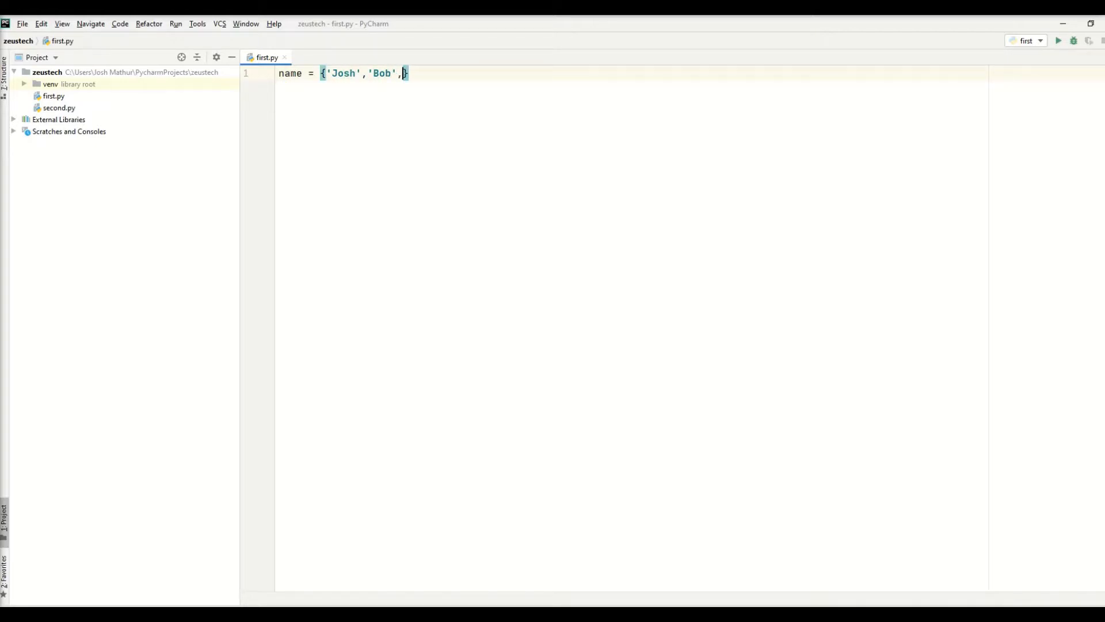
pyautogui.write("'Bill'")
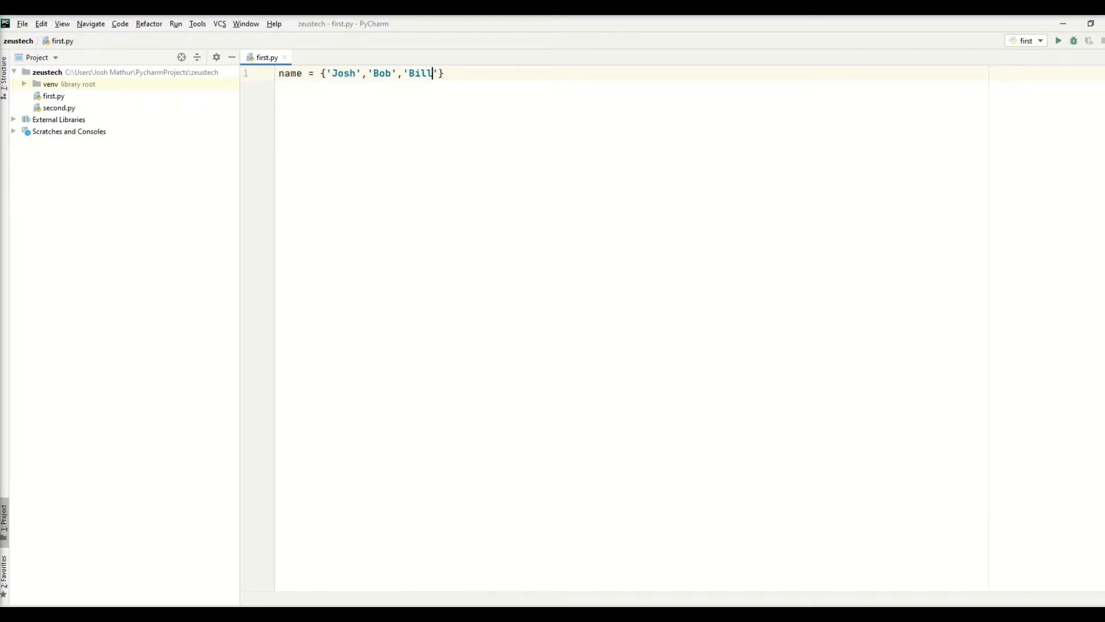
pyautogui.write(",'Ja")
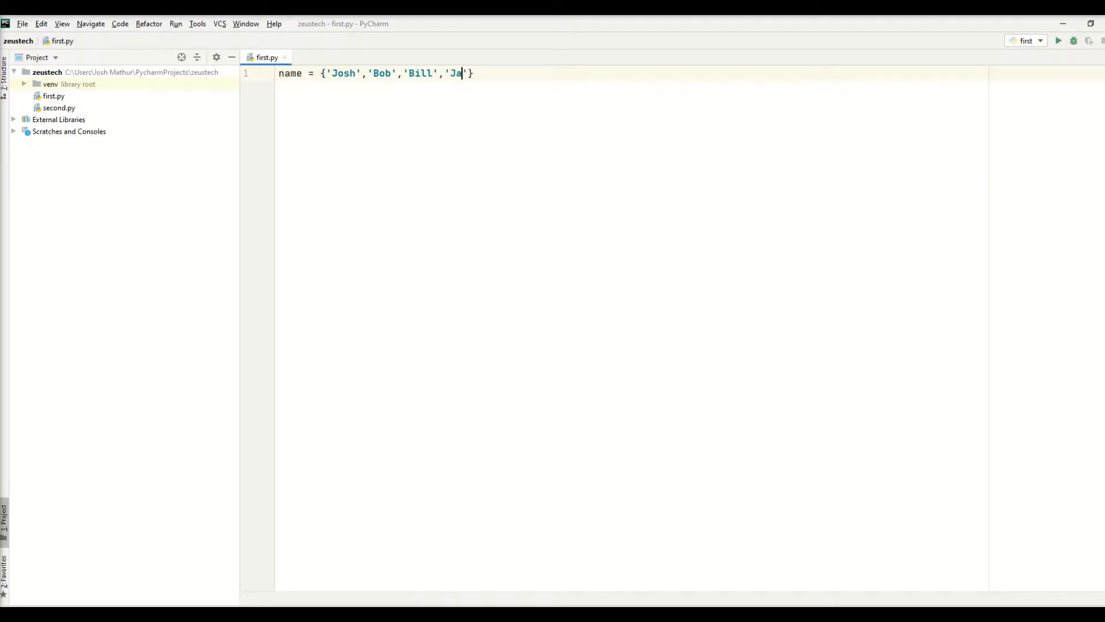
pyautogui.write("ck', '")
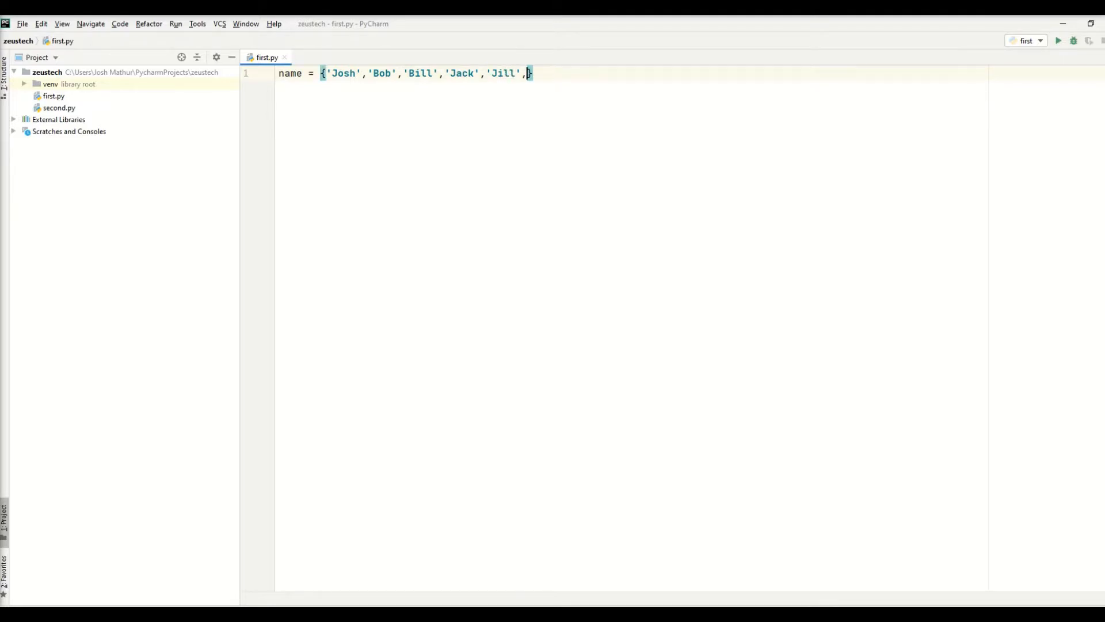
pyautogui.write('WEnt up a h')
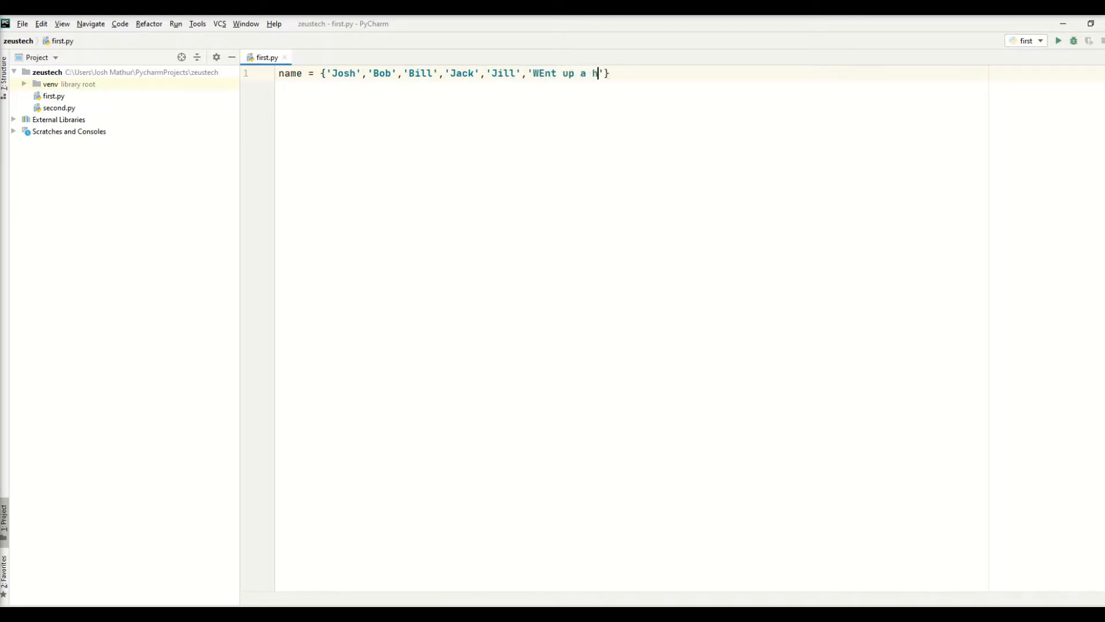
pyautogui.write('ill')
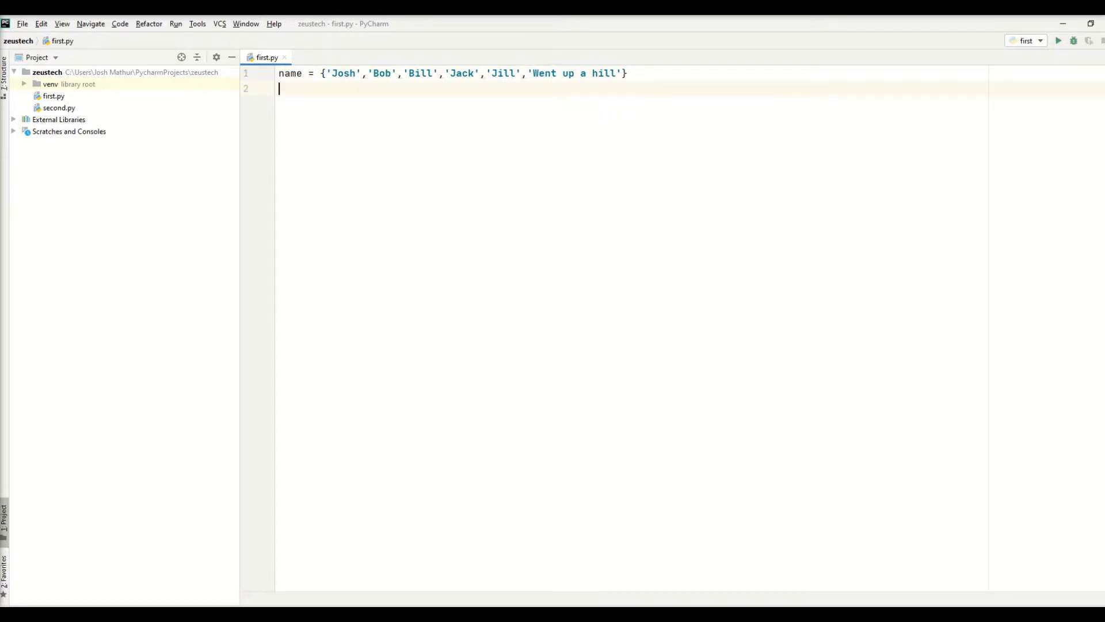
pyautogui.write('print()')
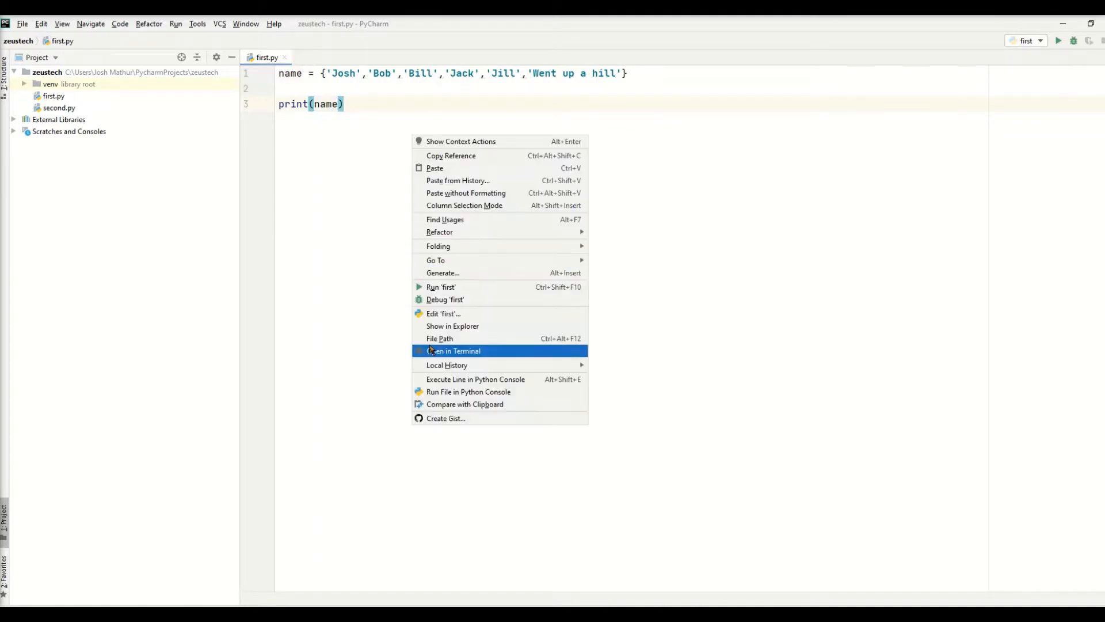
# Run first.py twice to compare the set's unordered printed output
pyautogui.click(441, 287)
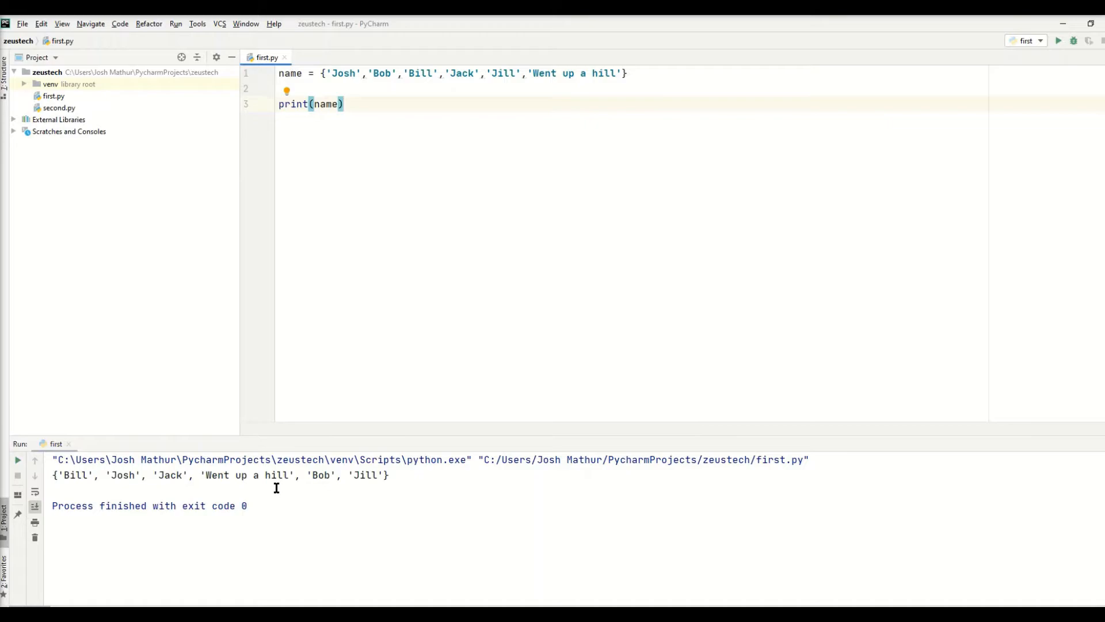
pyautogui.doubleClick(75, 474)
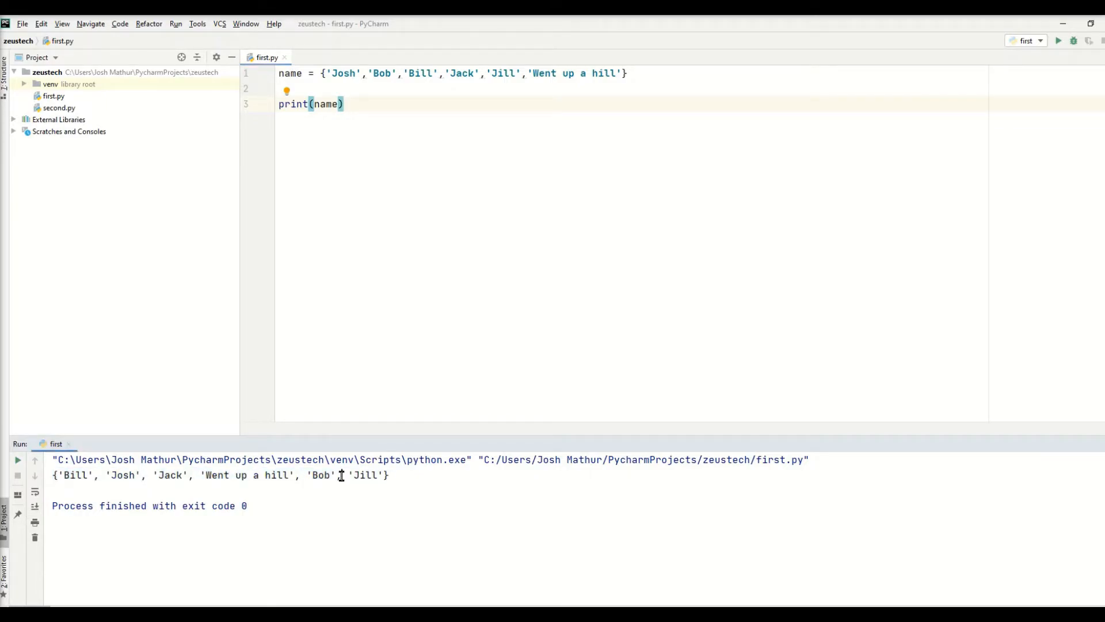
pyautogui.moveTo(564, 484)
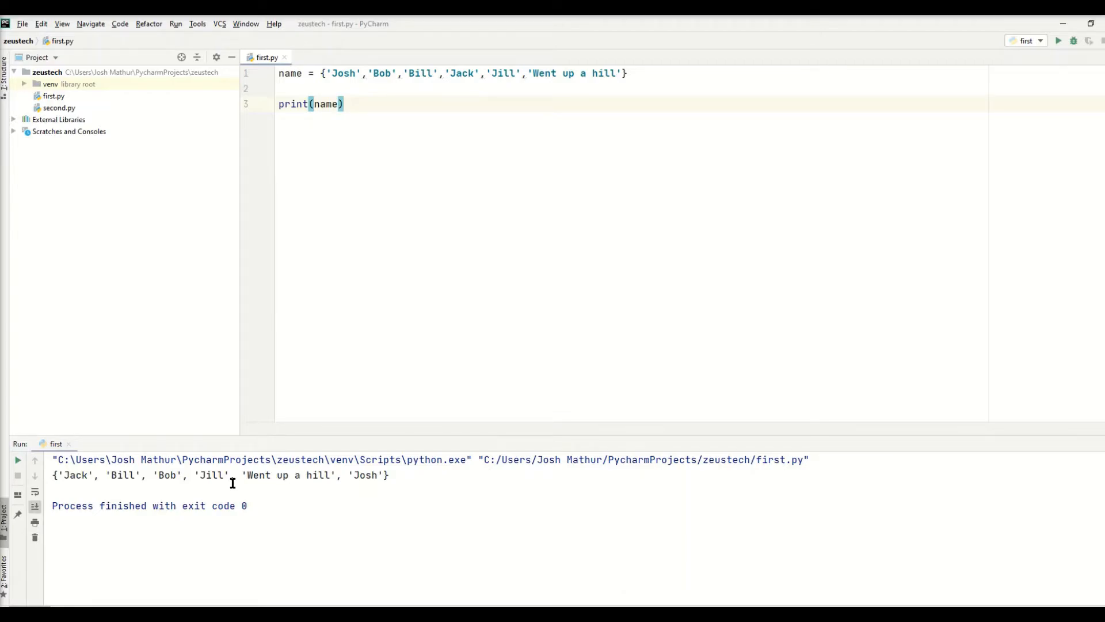
pyautogui.press('ctrl+a')
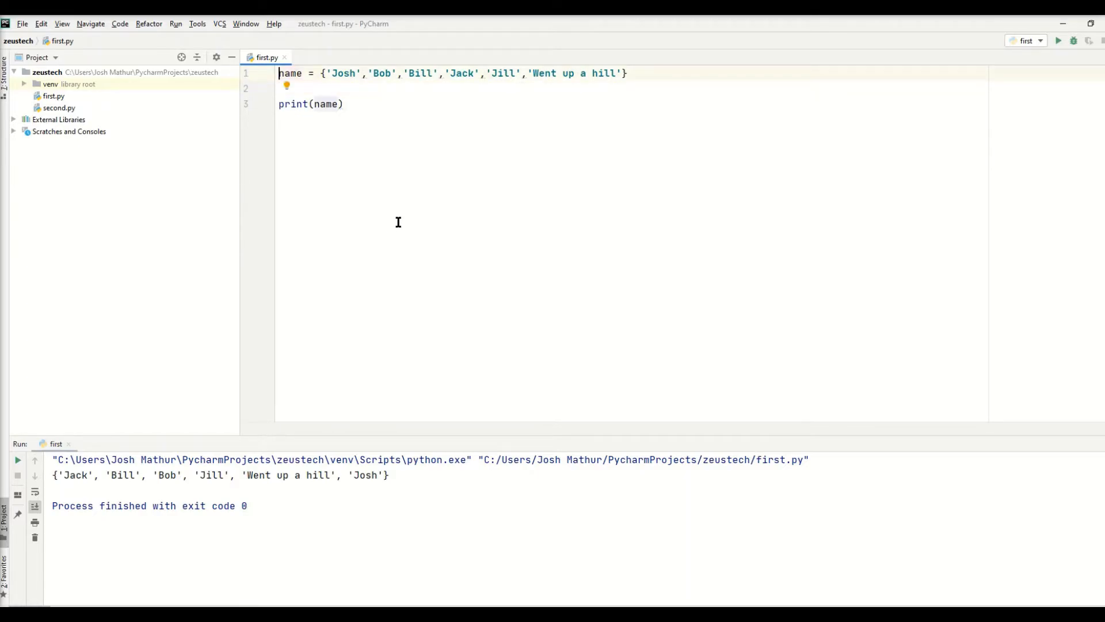
# Add print(type(name)), run first.py, and highlight the <class 'set'> result
pyautogui.write('print')
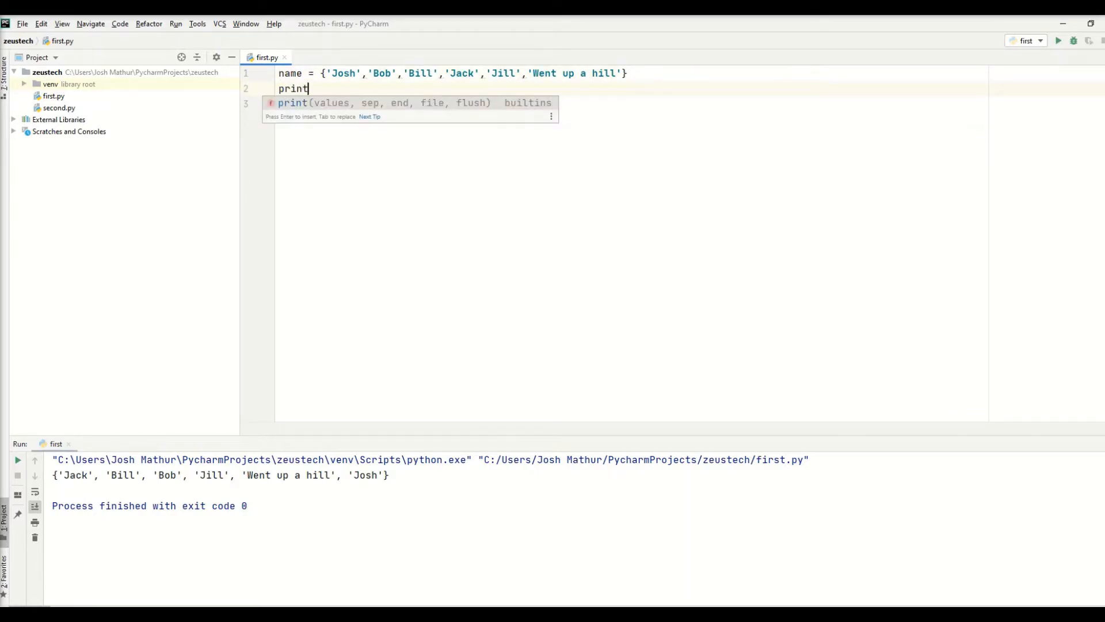
pyautogui.write('(type')
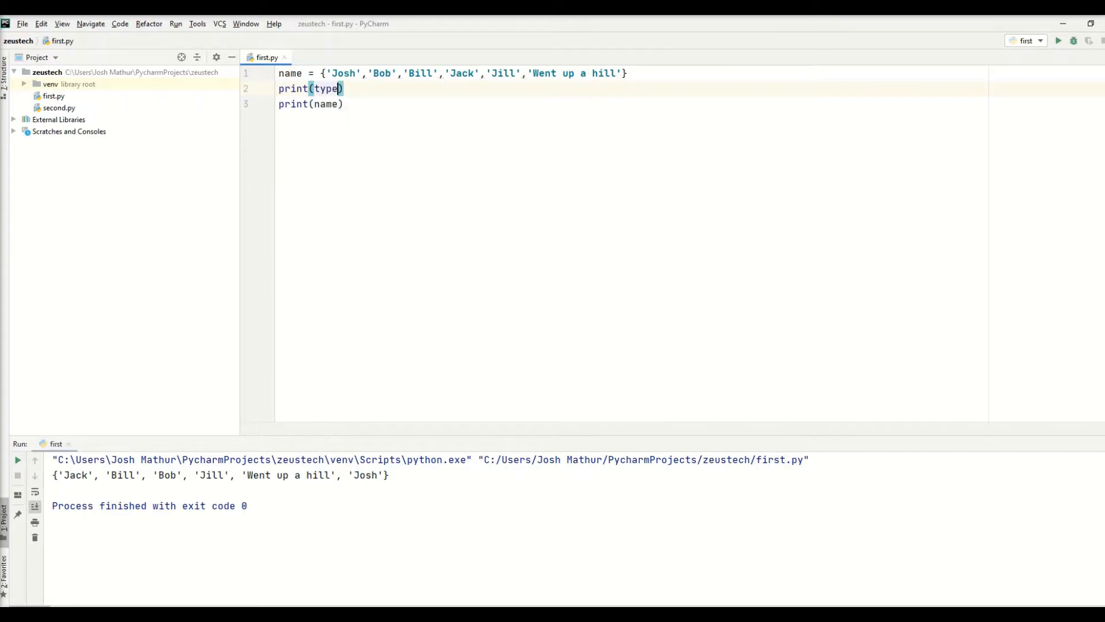
pyautogui.write('name')
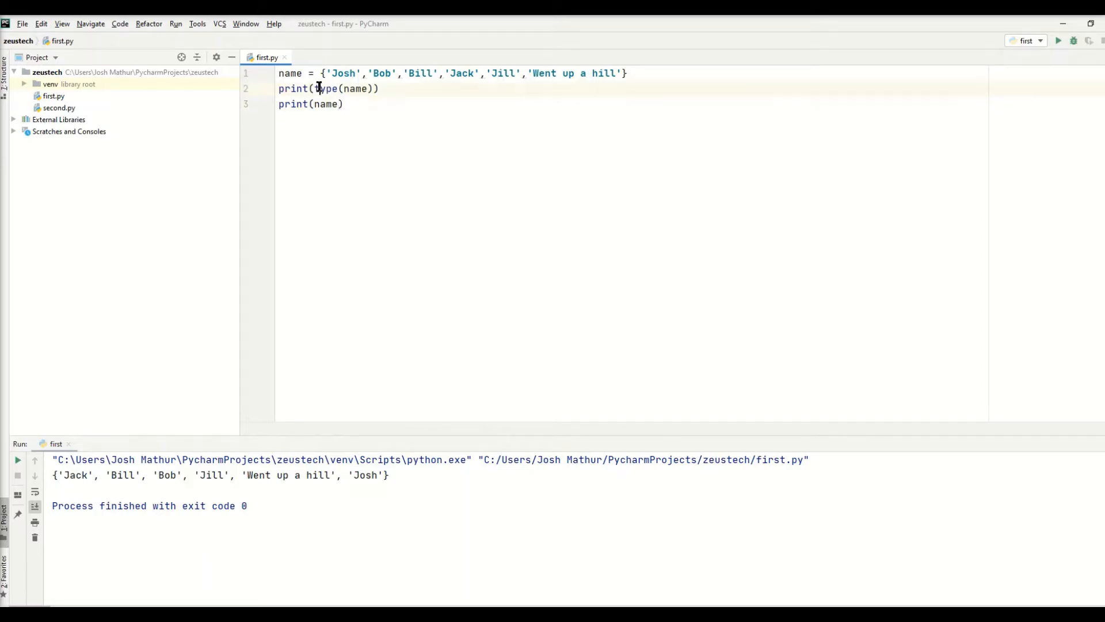
pyautogui.doubleClick(355, 88)
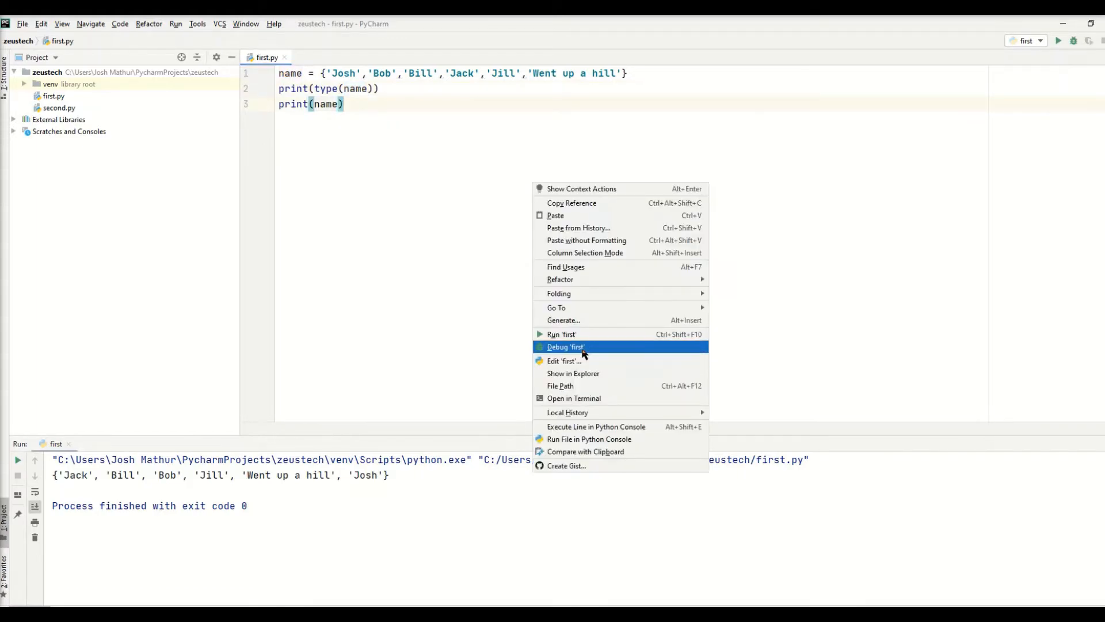
pyautogui.click(561, 333)
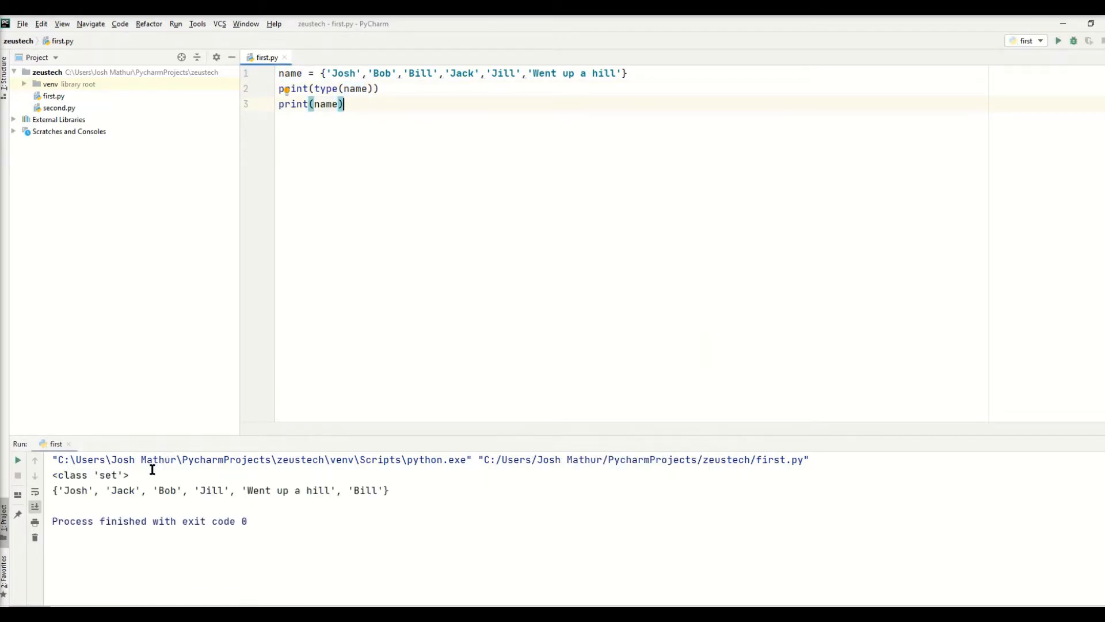
pyautogui.doubleClick(90, 474)
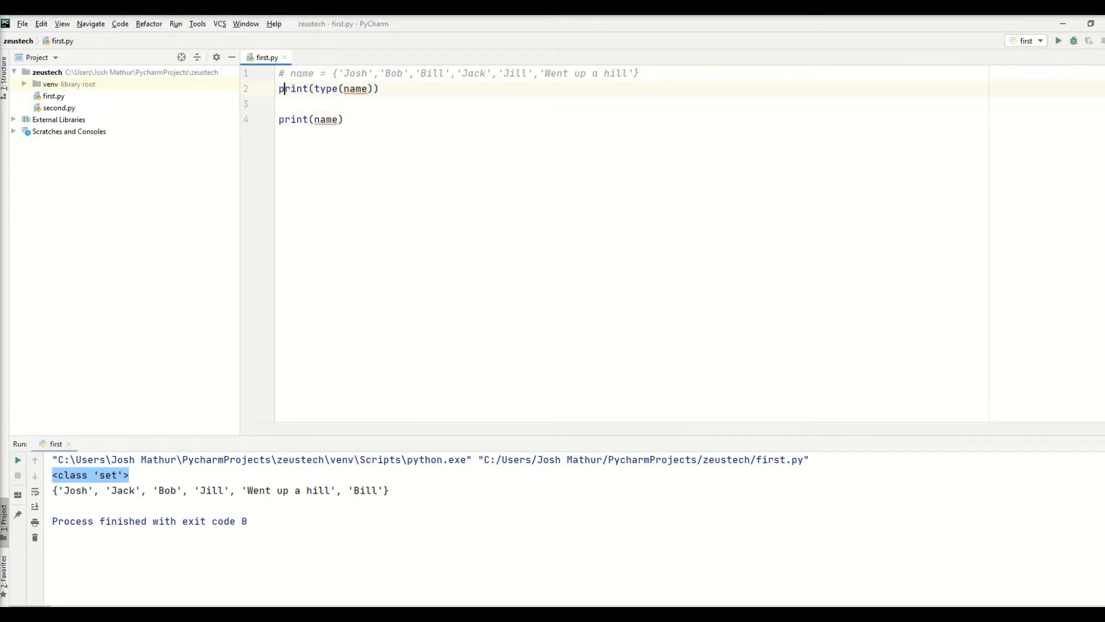
# Assign name = {'Jimmy'} on line 2 and run first.py to print the one-item set
pyautogui.press('enter')
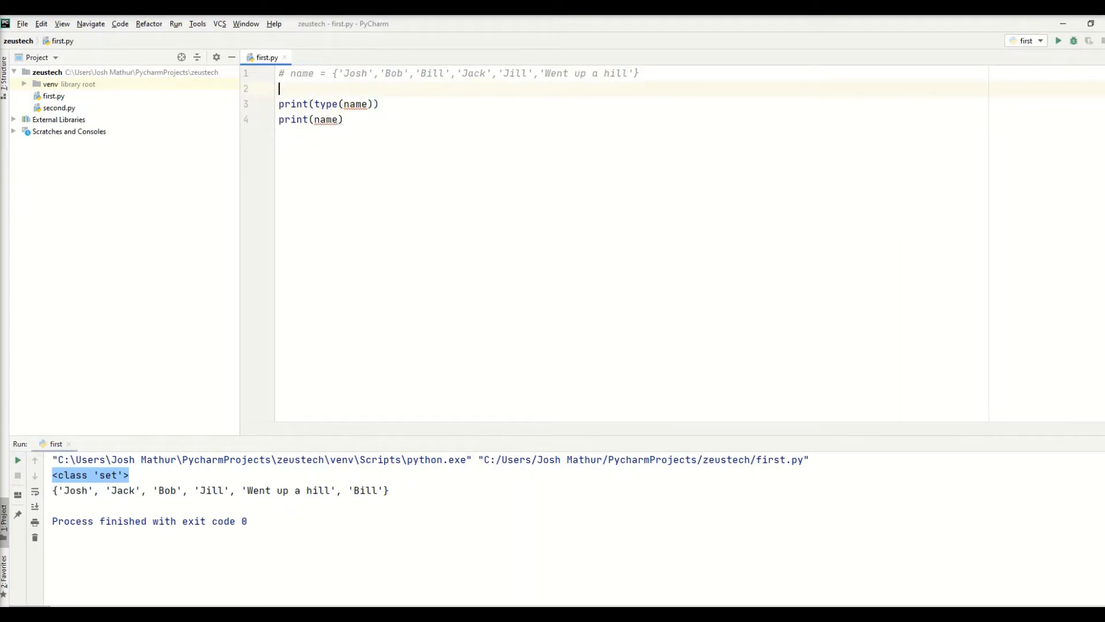
pyautogui.write('name = {}')
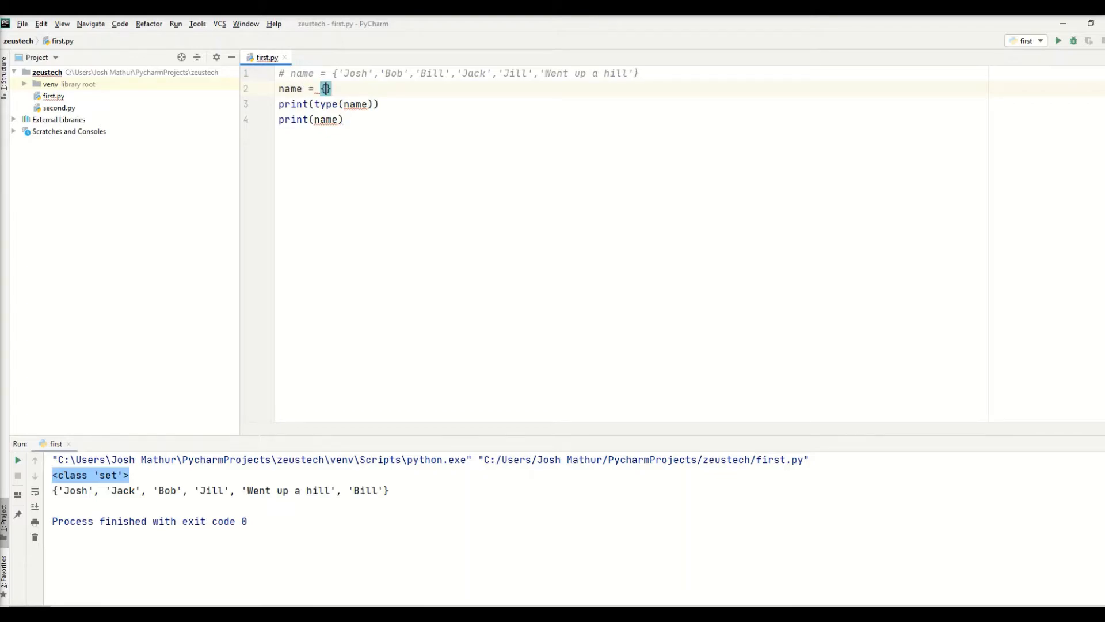
pyautogui.write("'")
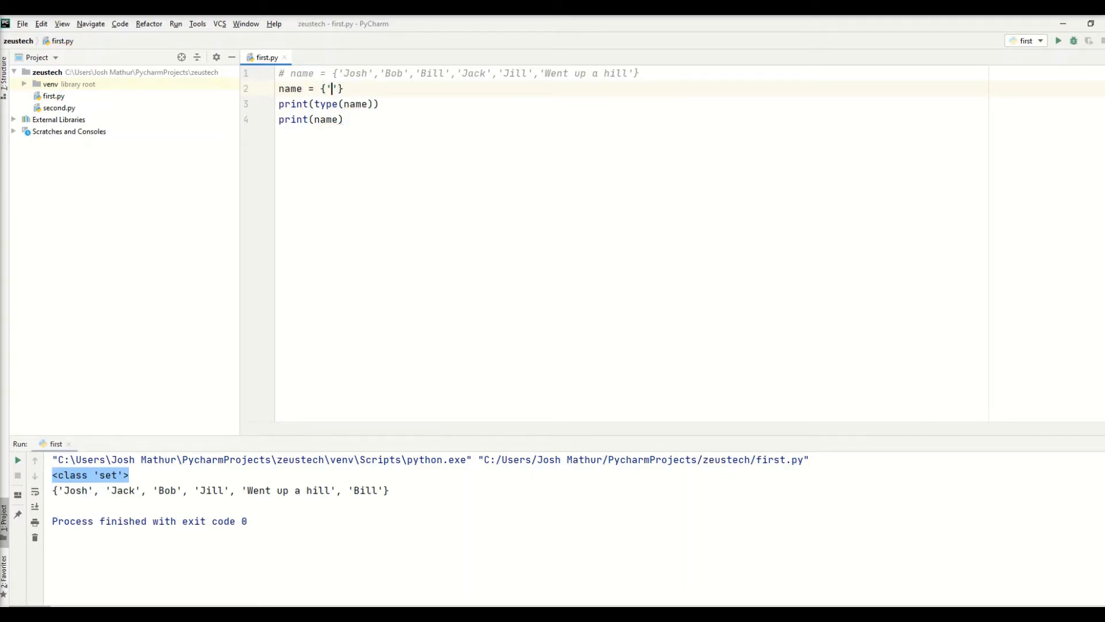
pyautogui.write('Jimmy')
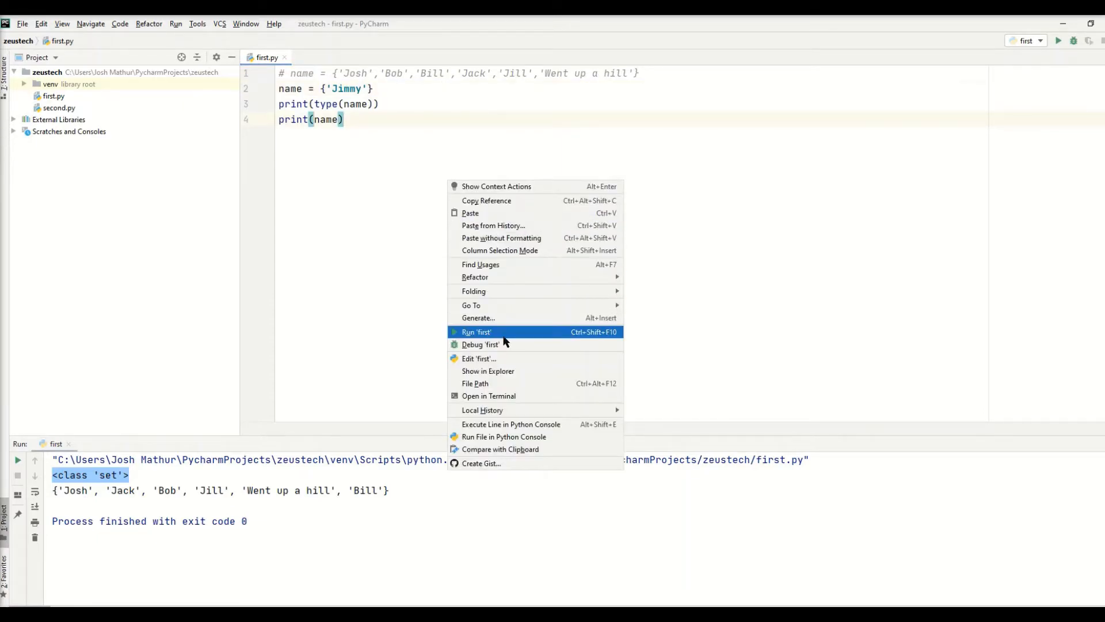
pyautogui.click(476, 331)
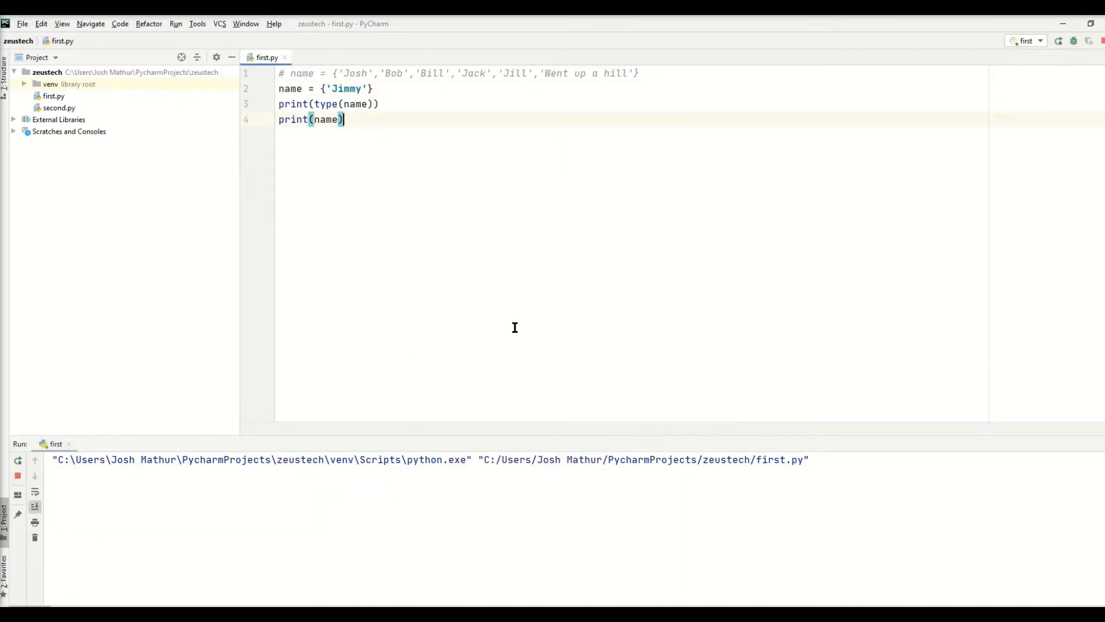
pyautogui.click(1058, 40)
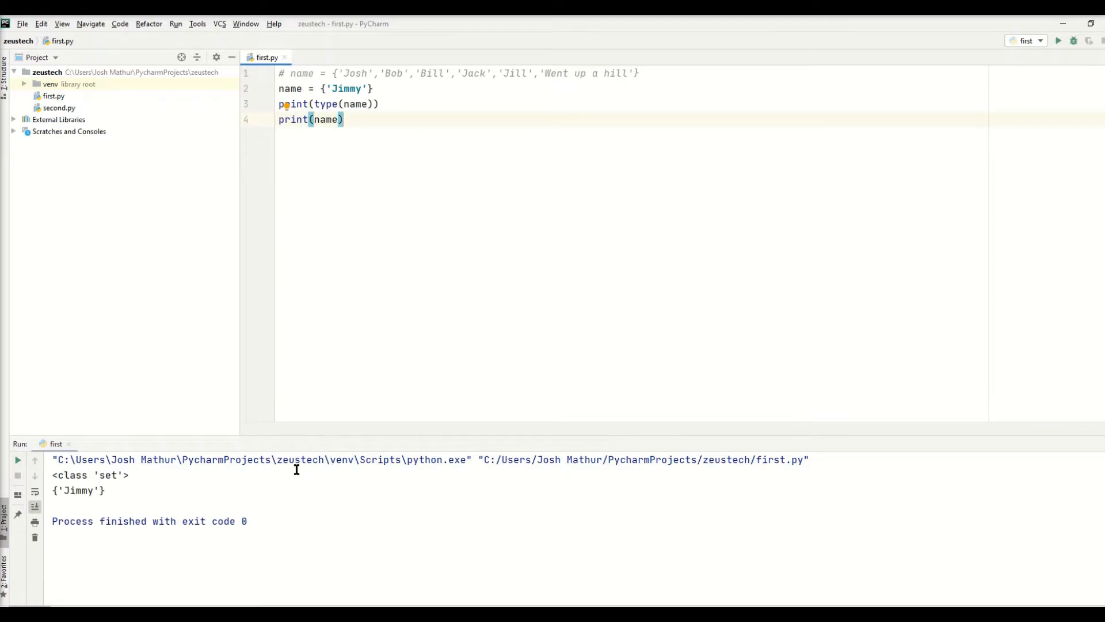
pyautogui.moveTo(401, 115)
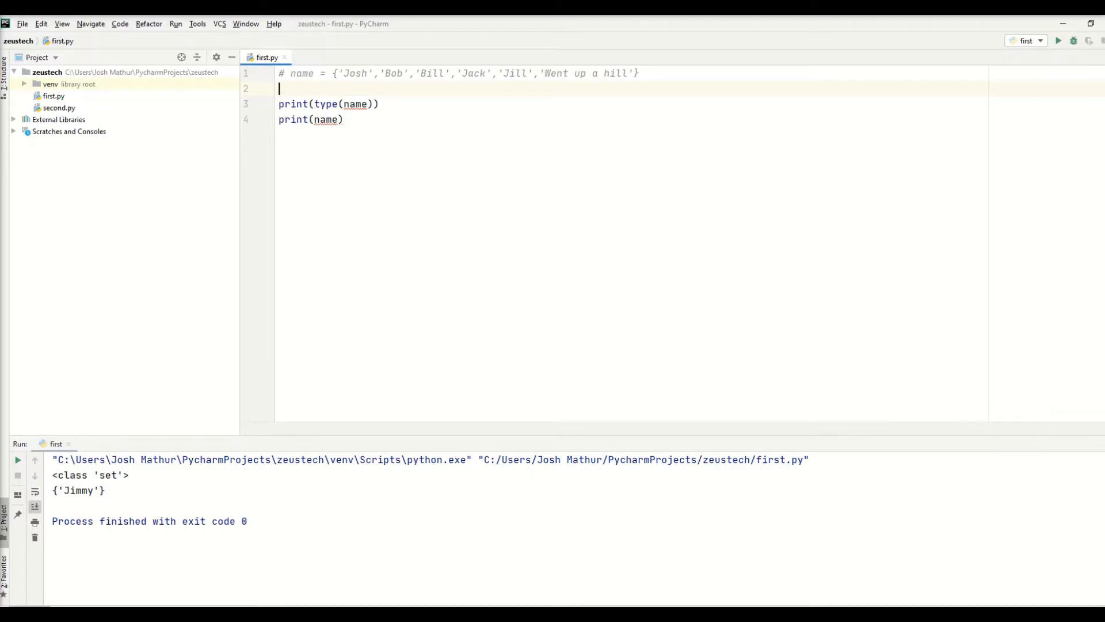
# Assign name = set('Josh'), run it, and select that line for commenting out
pyautogui.write('n')
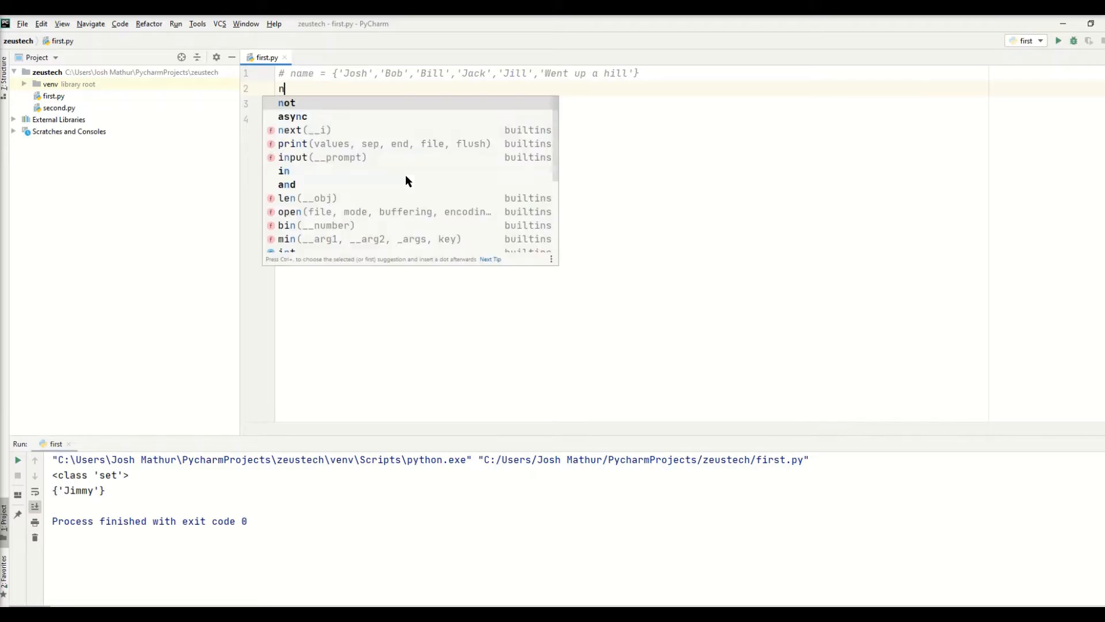
pyautogui.write('ame =')
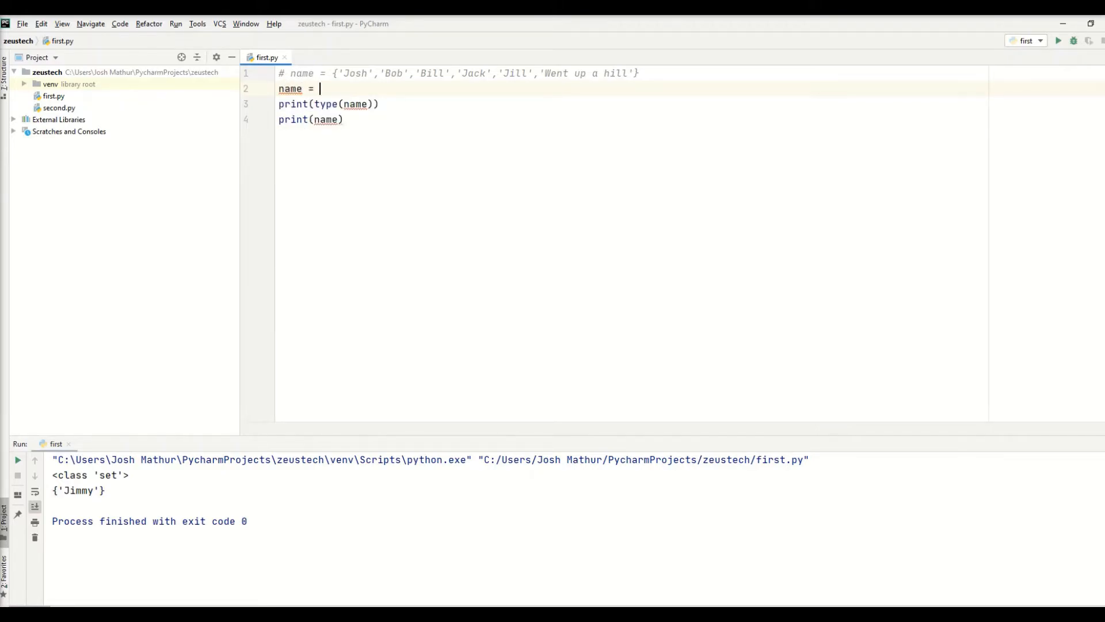
pyautogui.write('set()')
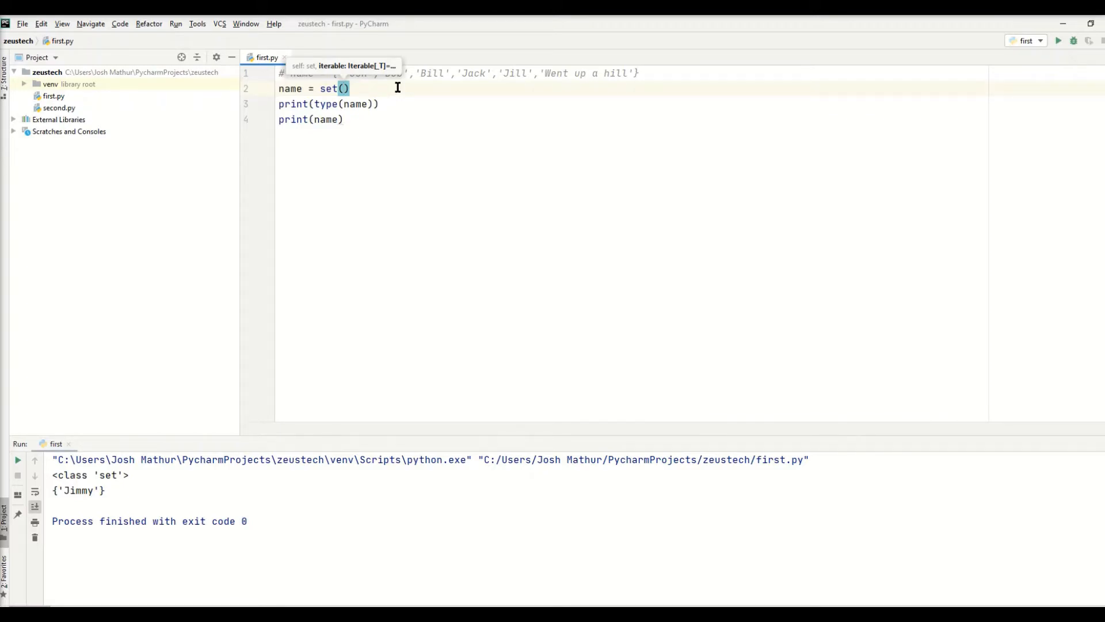
pyautogui.write("'")
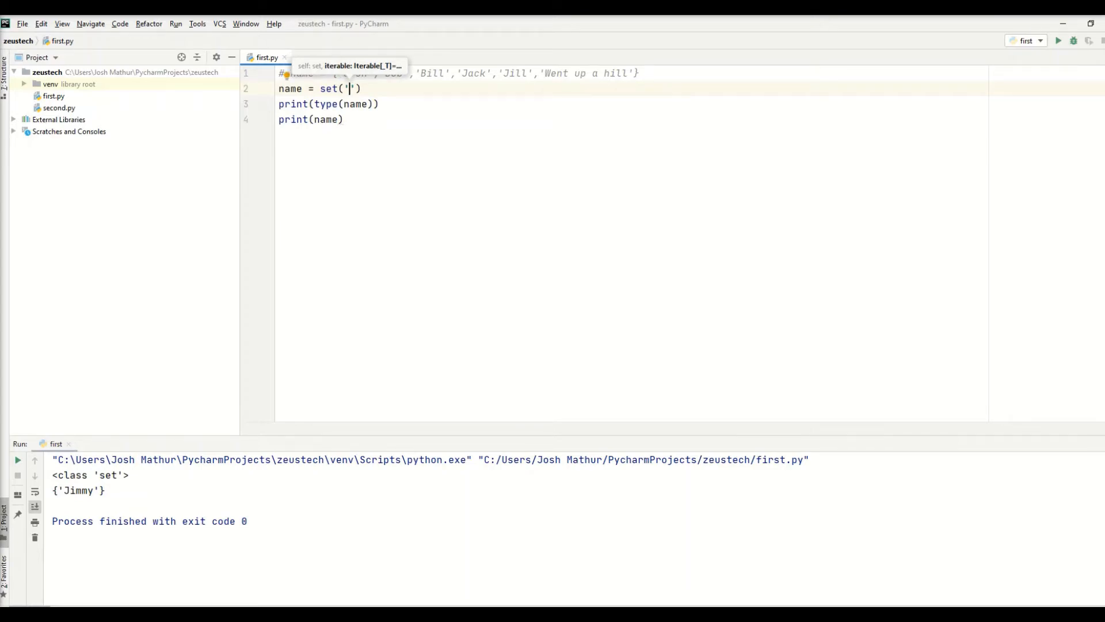
pyautogui.write('Josh')
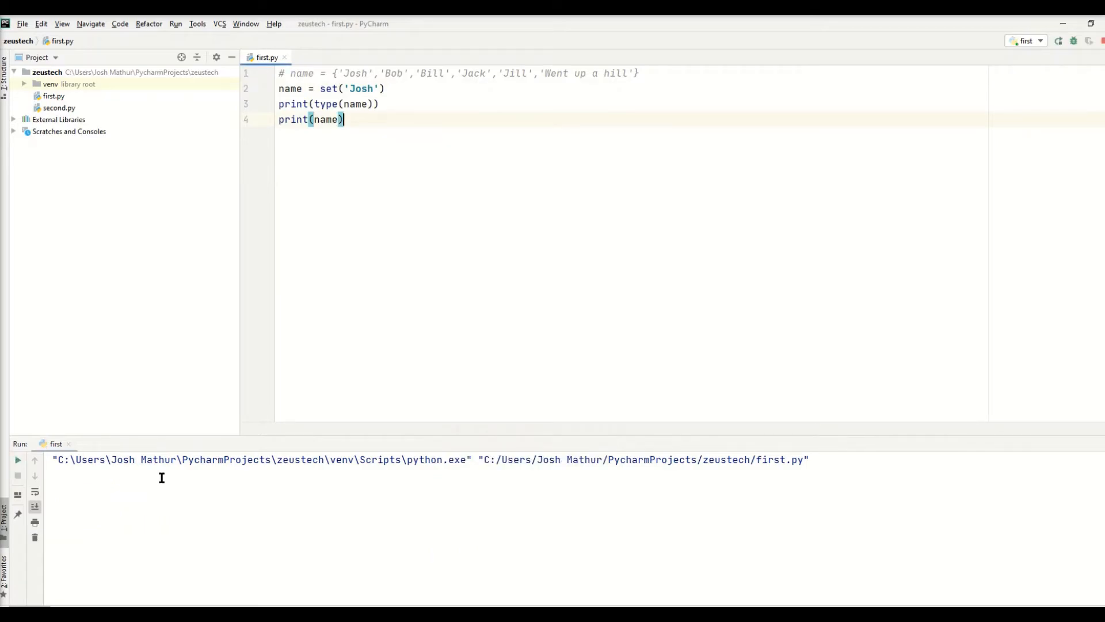
pyautogui.click(1058, 40)
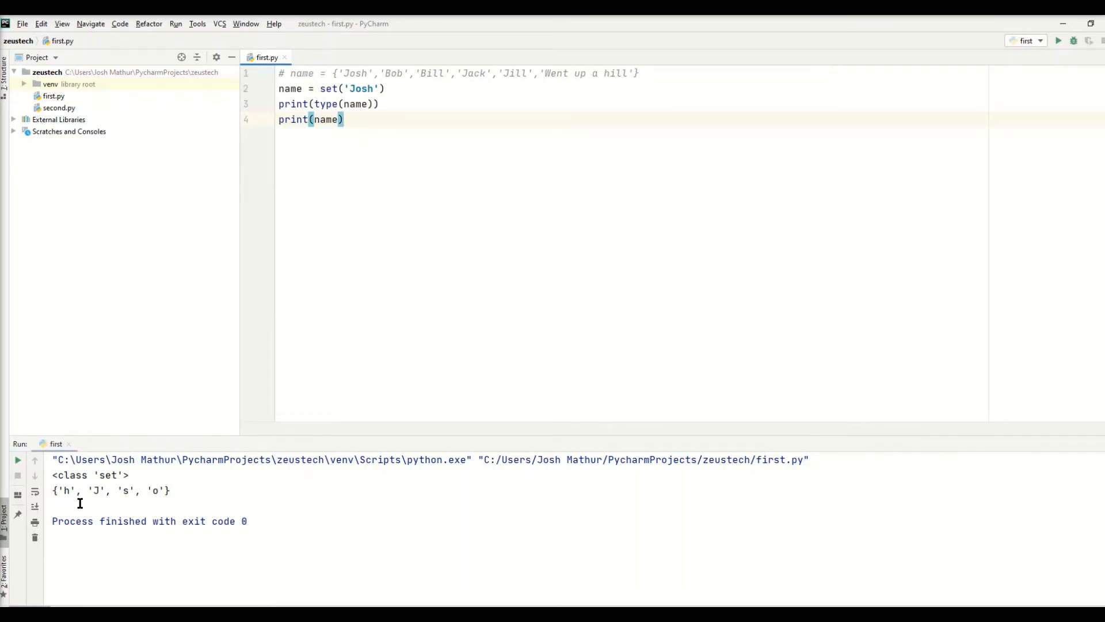
pyautogui.moveTo(179, 506)
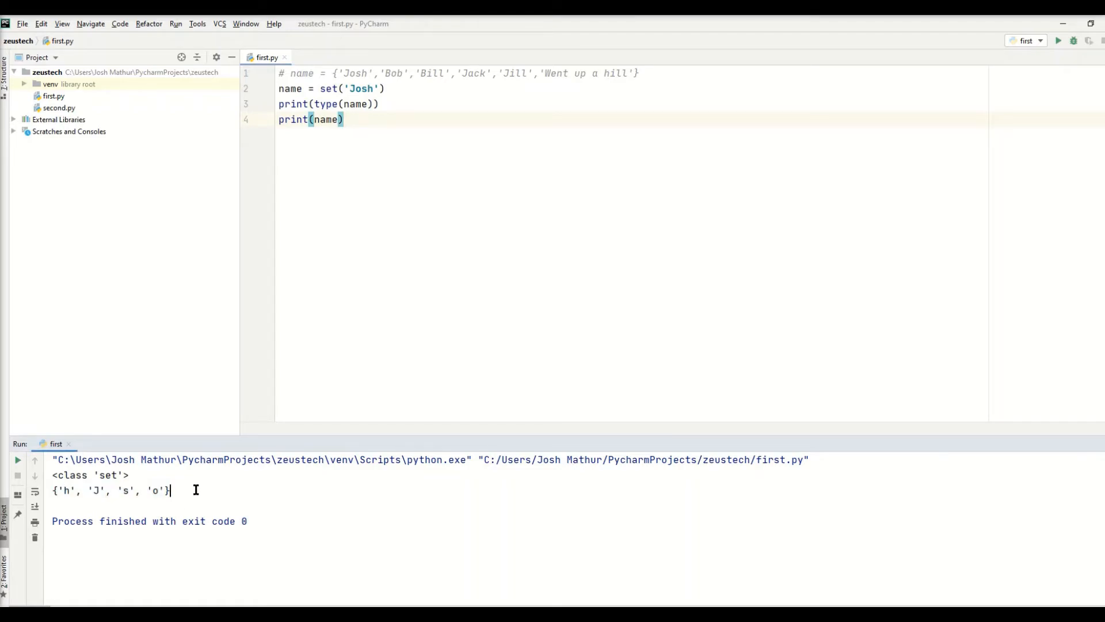
pyautogui.moveTo(88, 491)
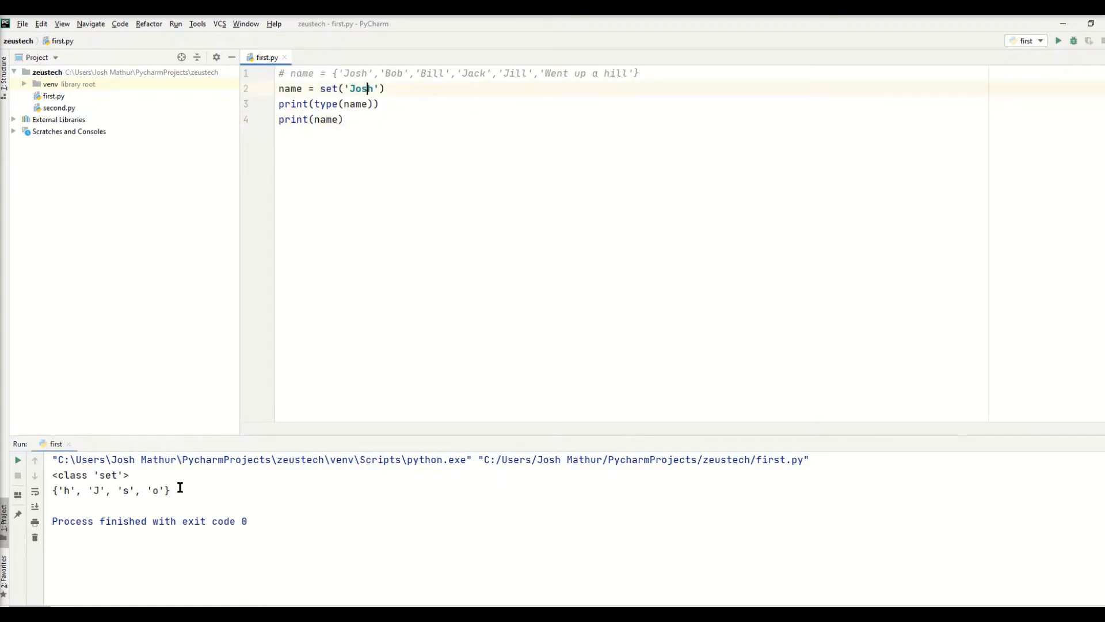
pyautogui.tripleClick(109, 490)
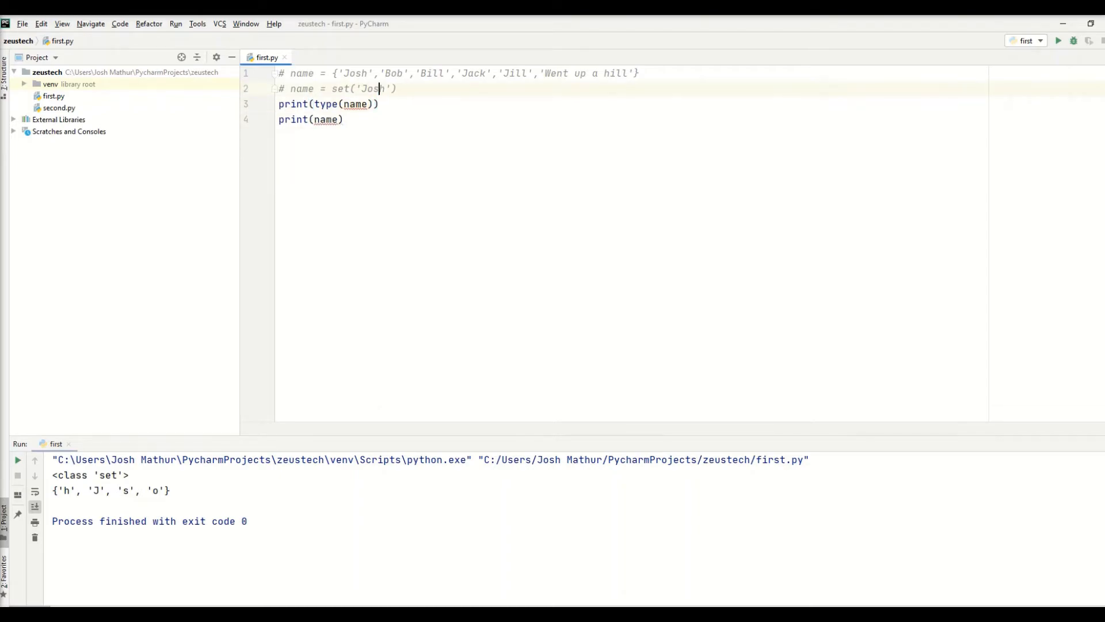
# Add name = {} on a new line, run it, and highlight dict in the output
pyautogui.press('enter')
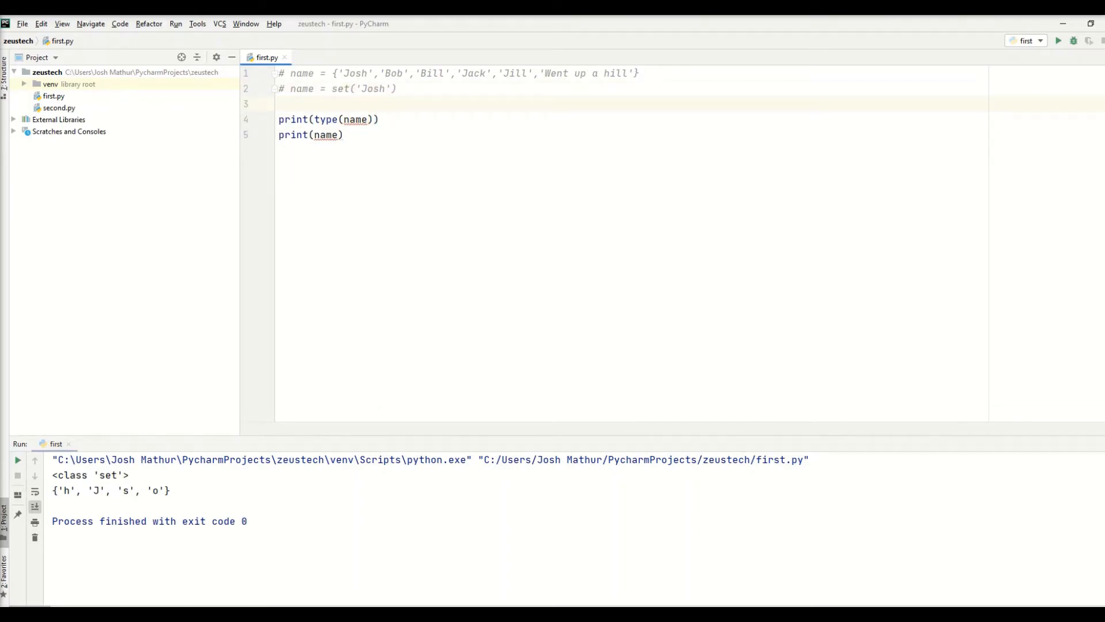
pyautogui.write('name = {}')
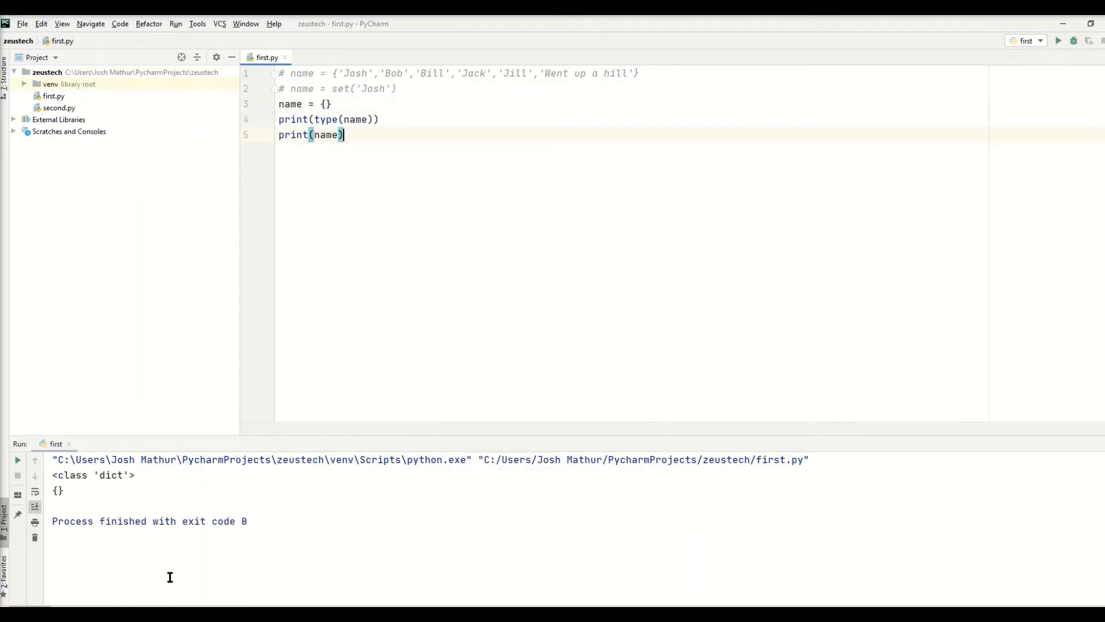
pyautogui.doubleClick(110, 474)
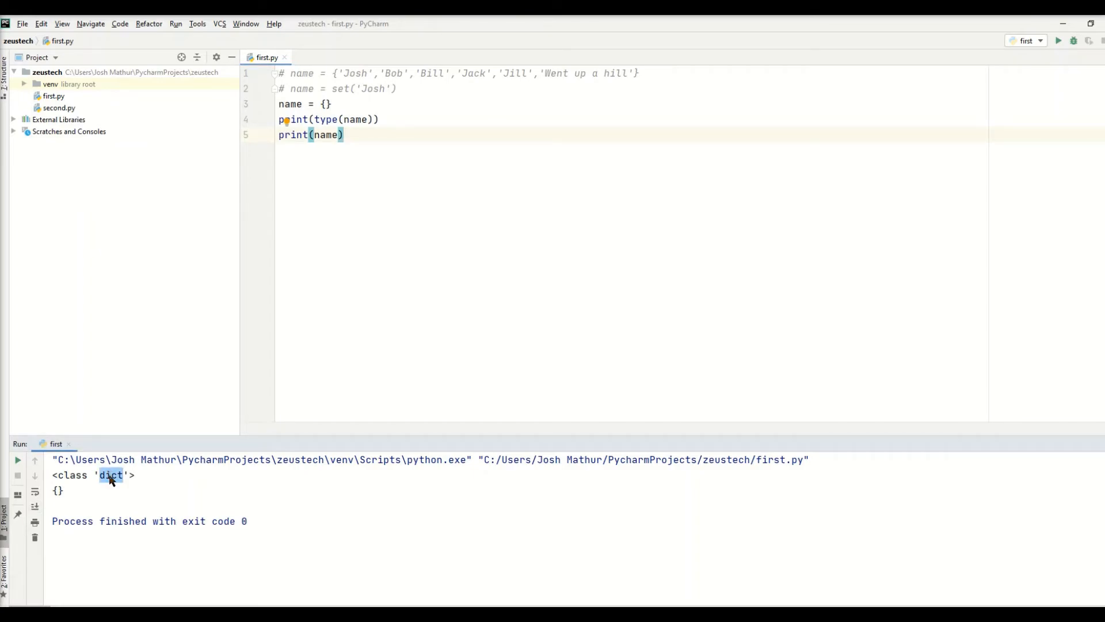
pyautogui.moveTo(270, 251)
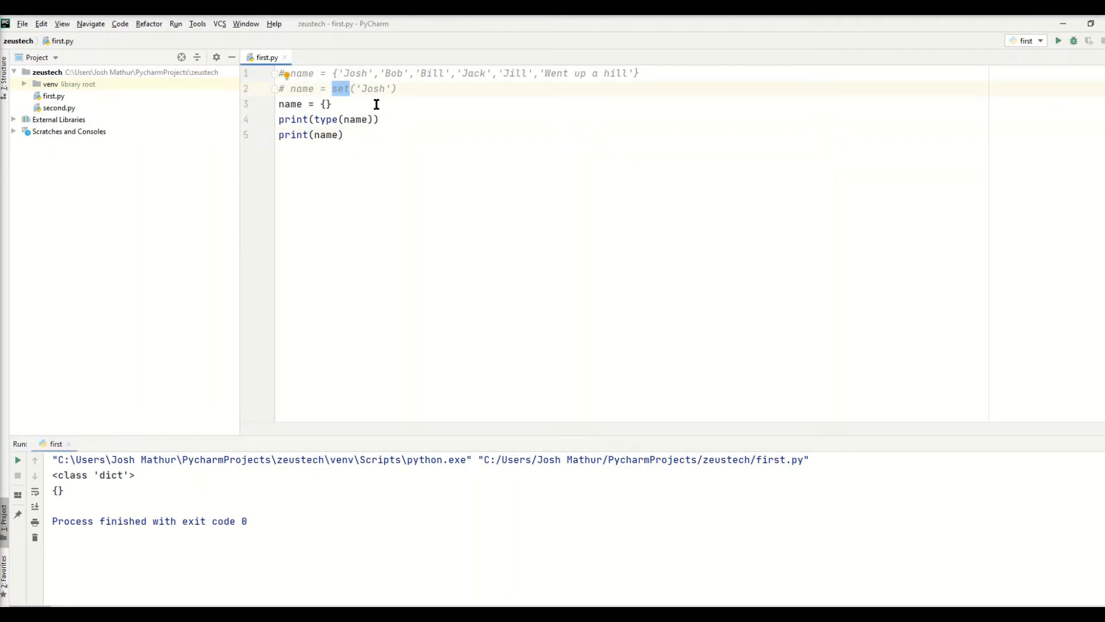
# Change the line to name = set() and highlight set in the printed type
pyautogui.write('set(')
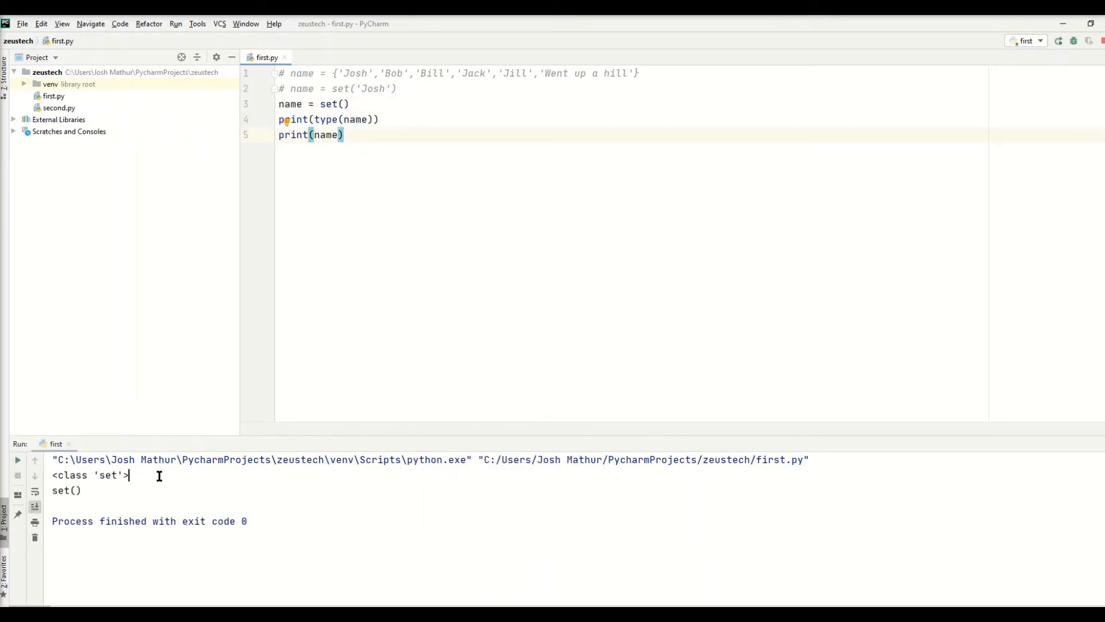
pyautogui.doubleClick(109, 474)
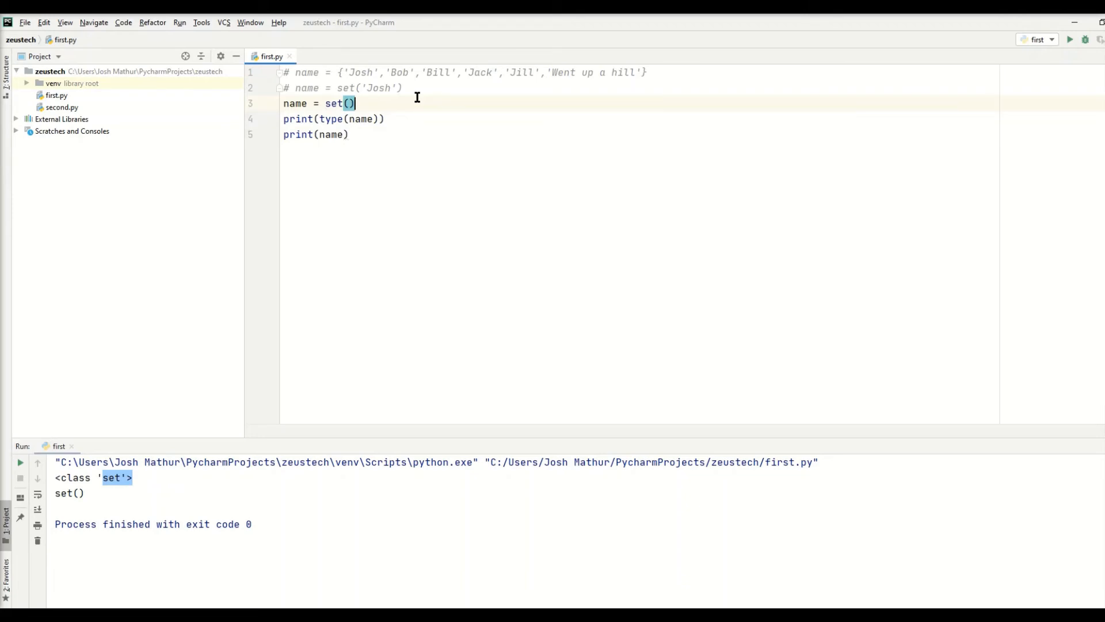
# Replace set() with {}, rerun to get a dict, then retype set()
pyautogui.doubleClick(334, 103)
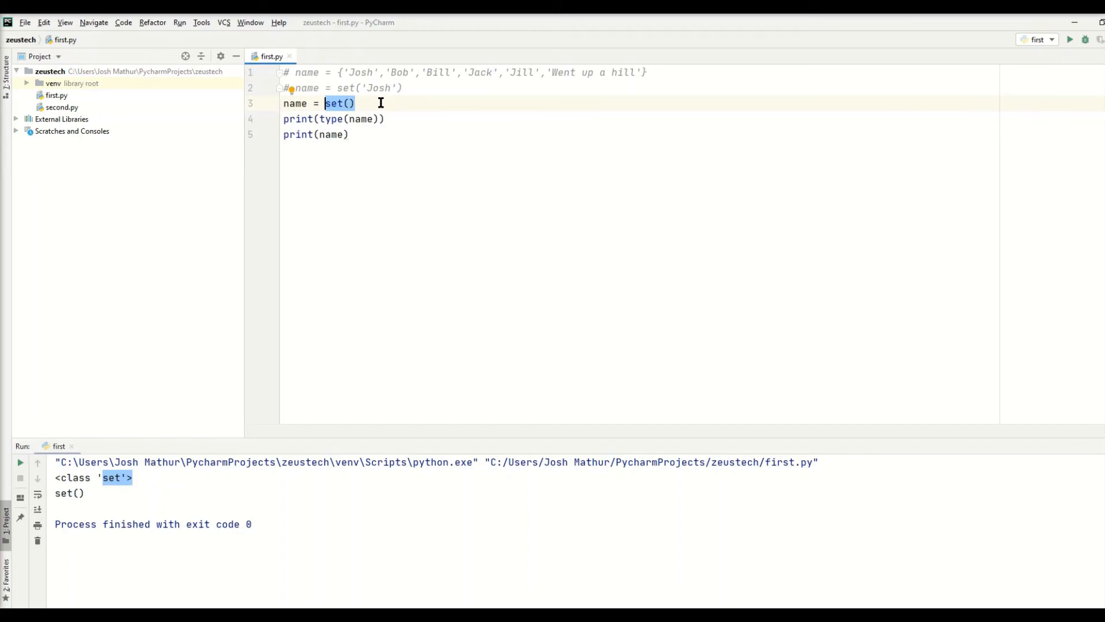
pyautogui.write('{}')
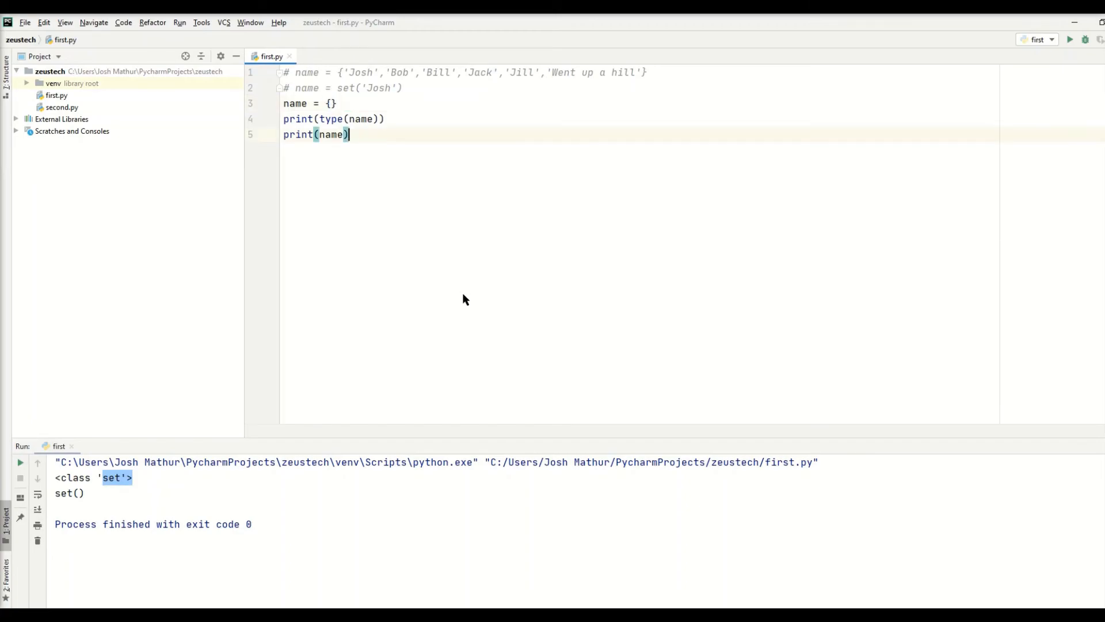
pyautogui.click(1069, 40)
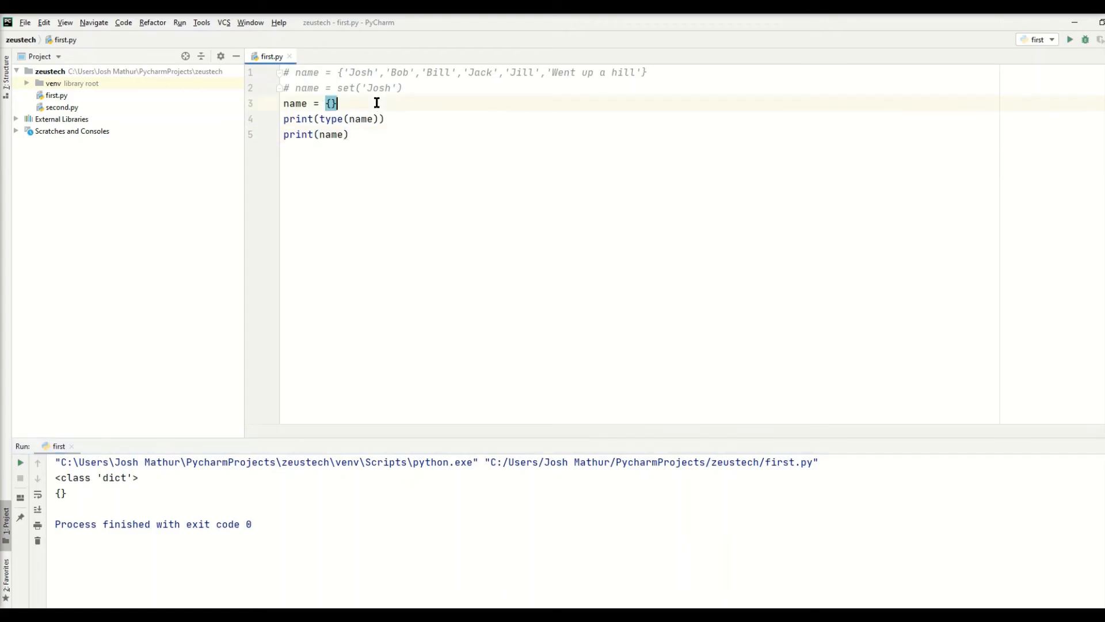
pyautogui.write('set(')
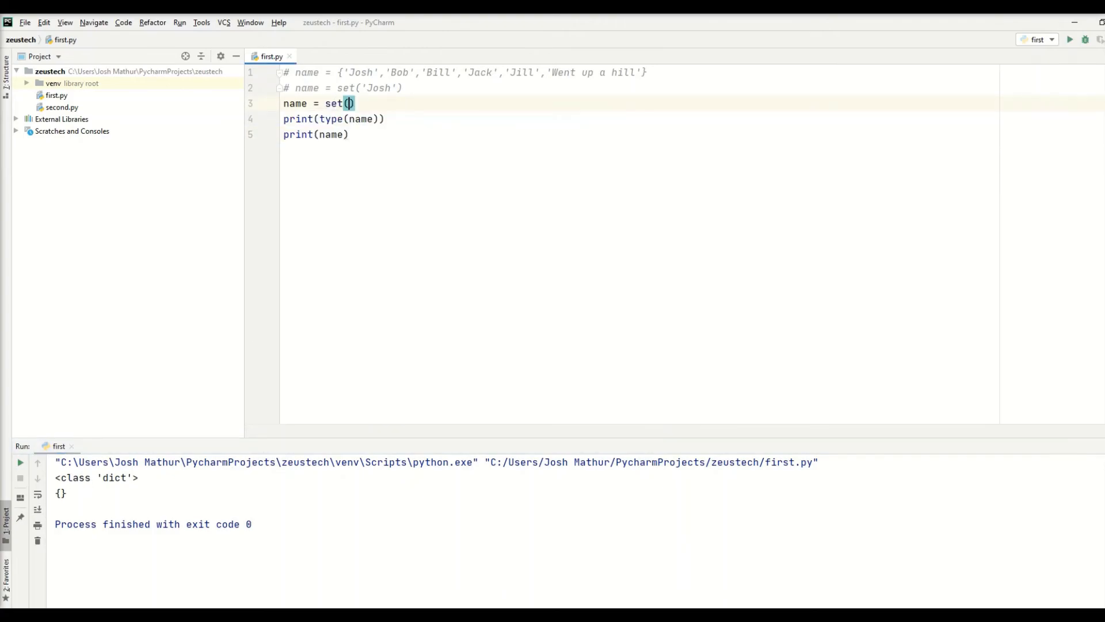